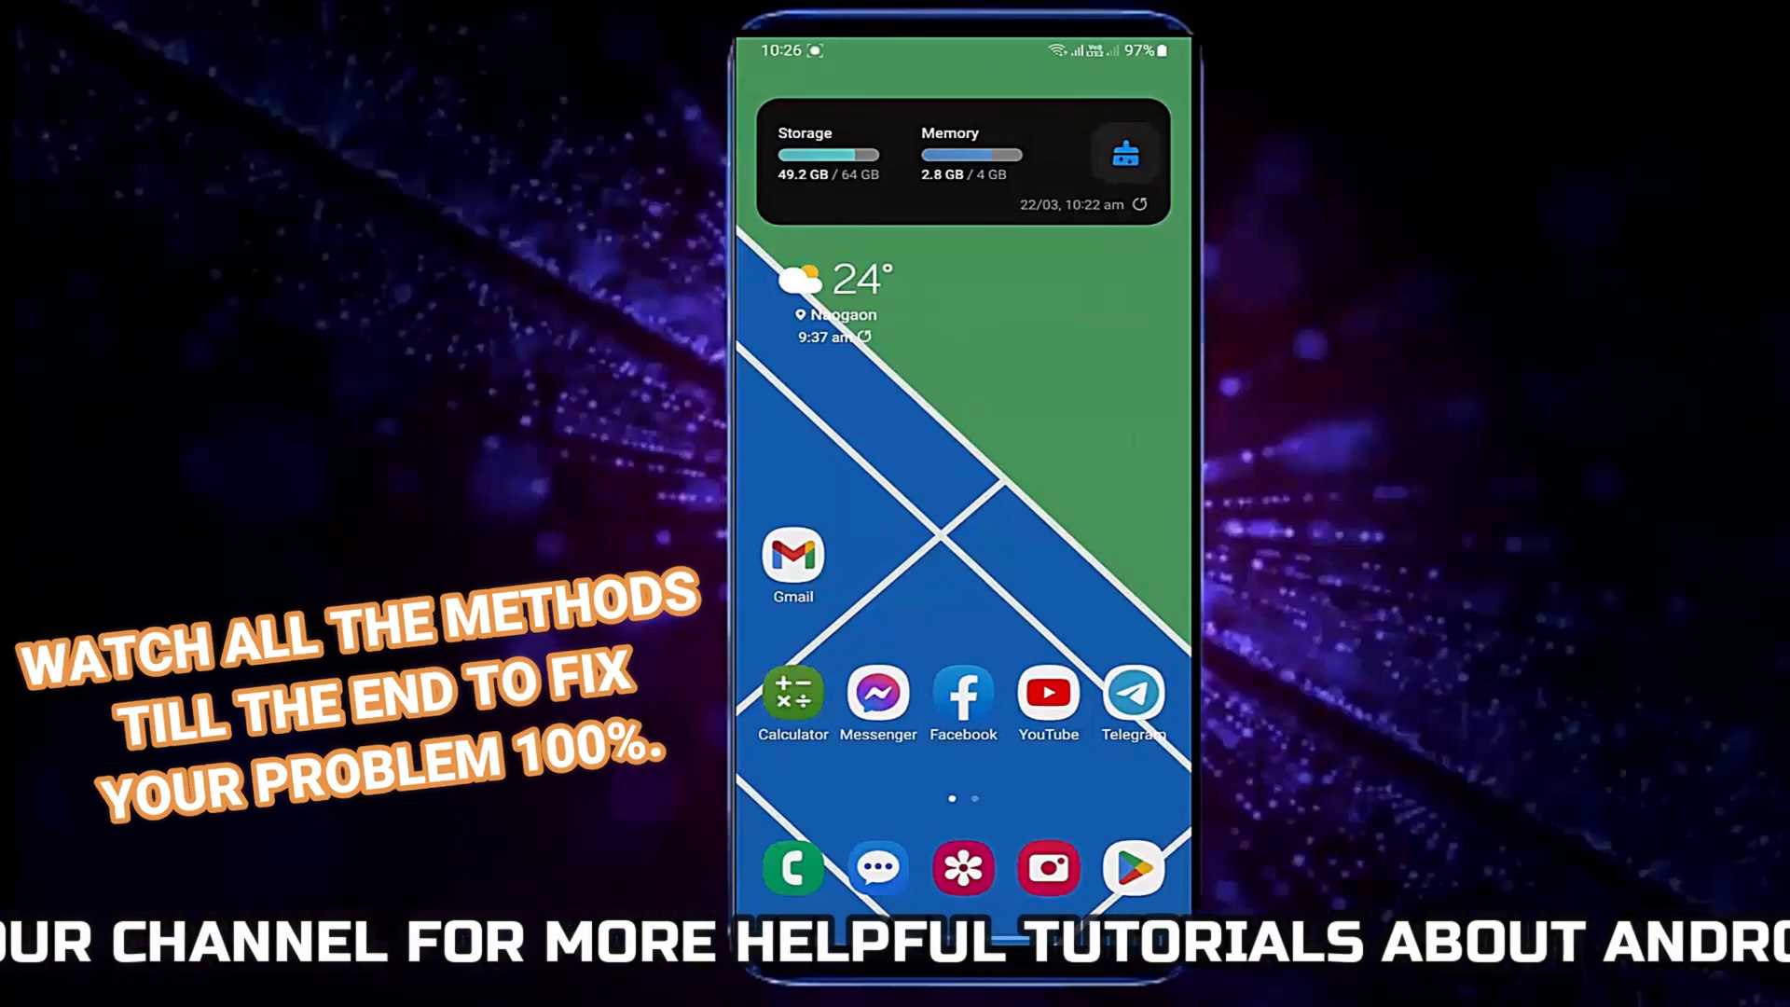
- Set Play Store's Auto-update apps preference under Network preferences to Don't auto-update apps
{"action": "left_click", "coordinate": [1132, 868]}
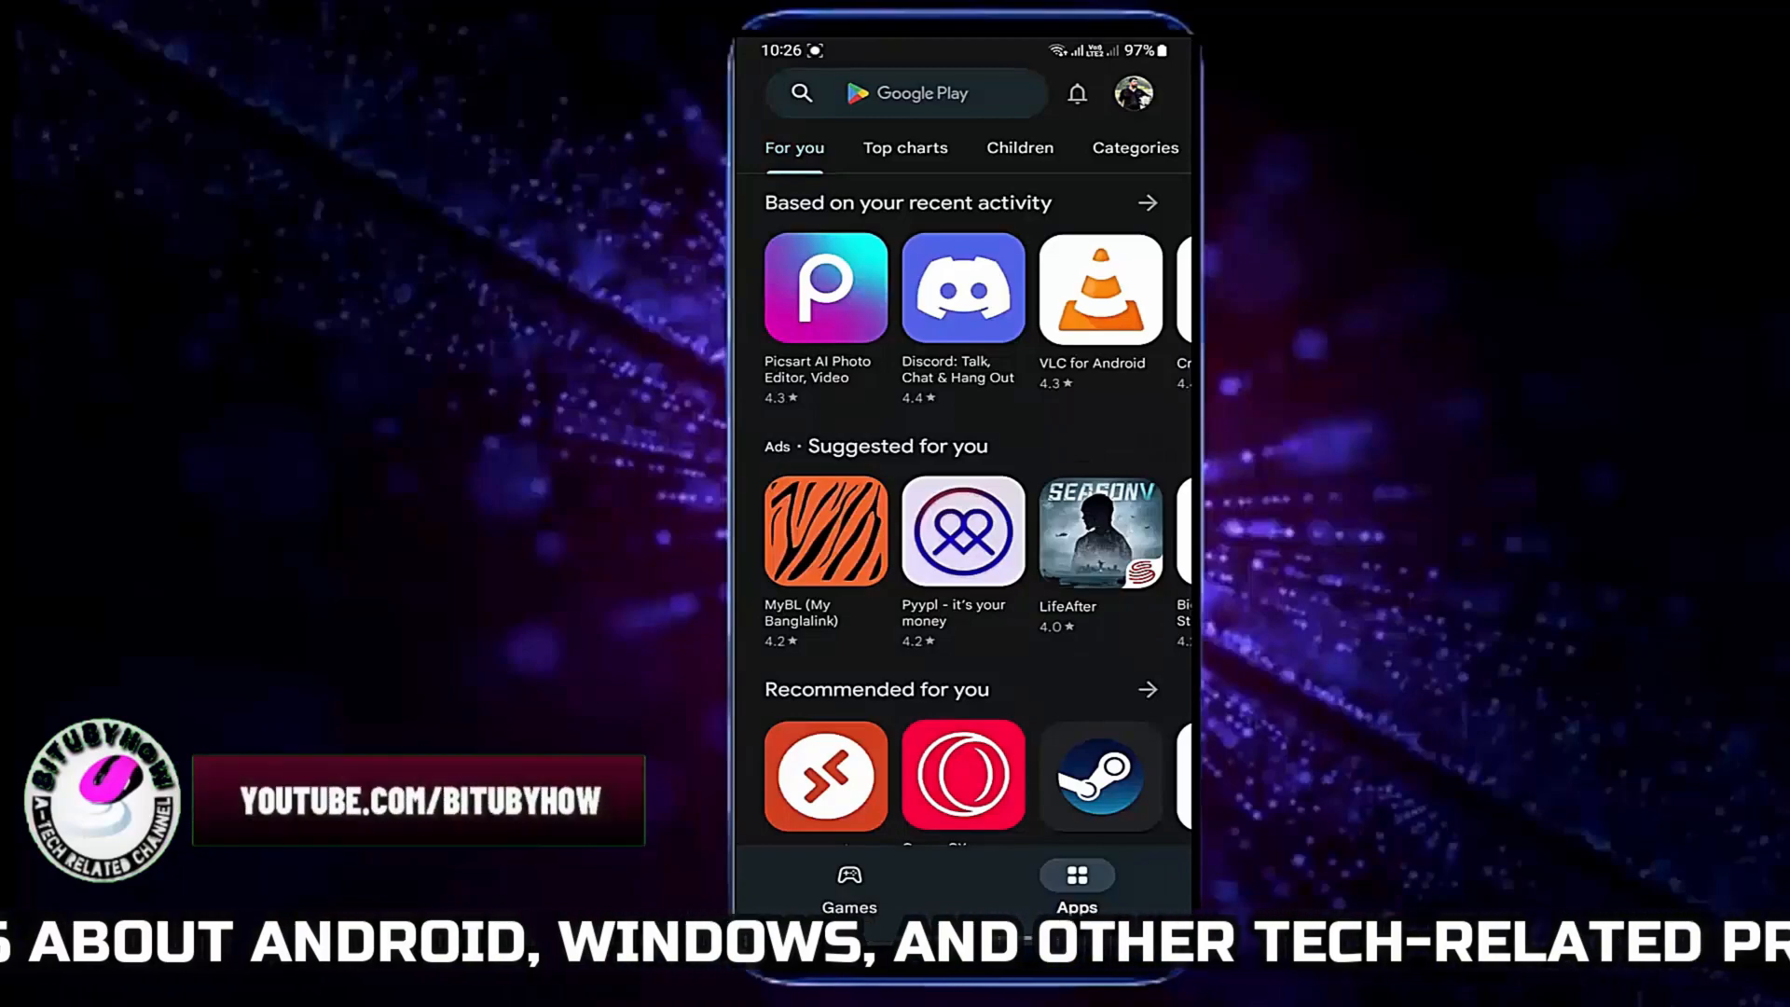
{"action": "left_click", "coordinate": [1133, 93]}
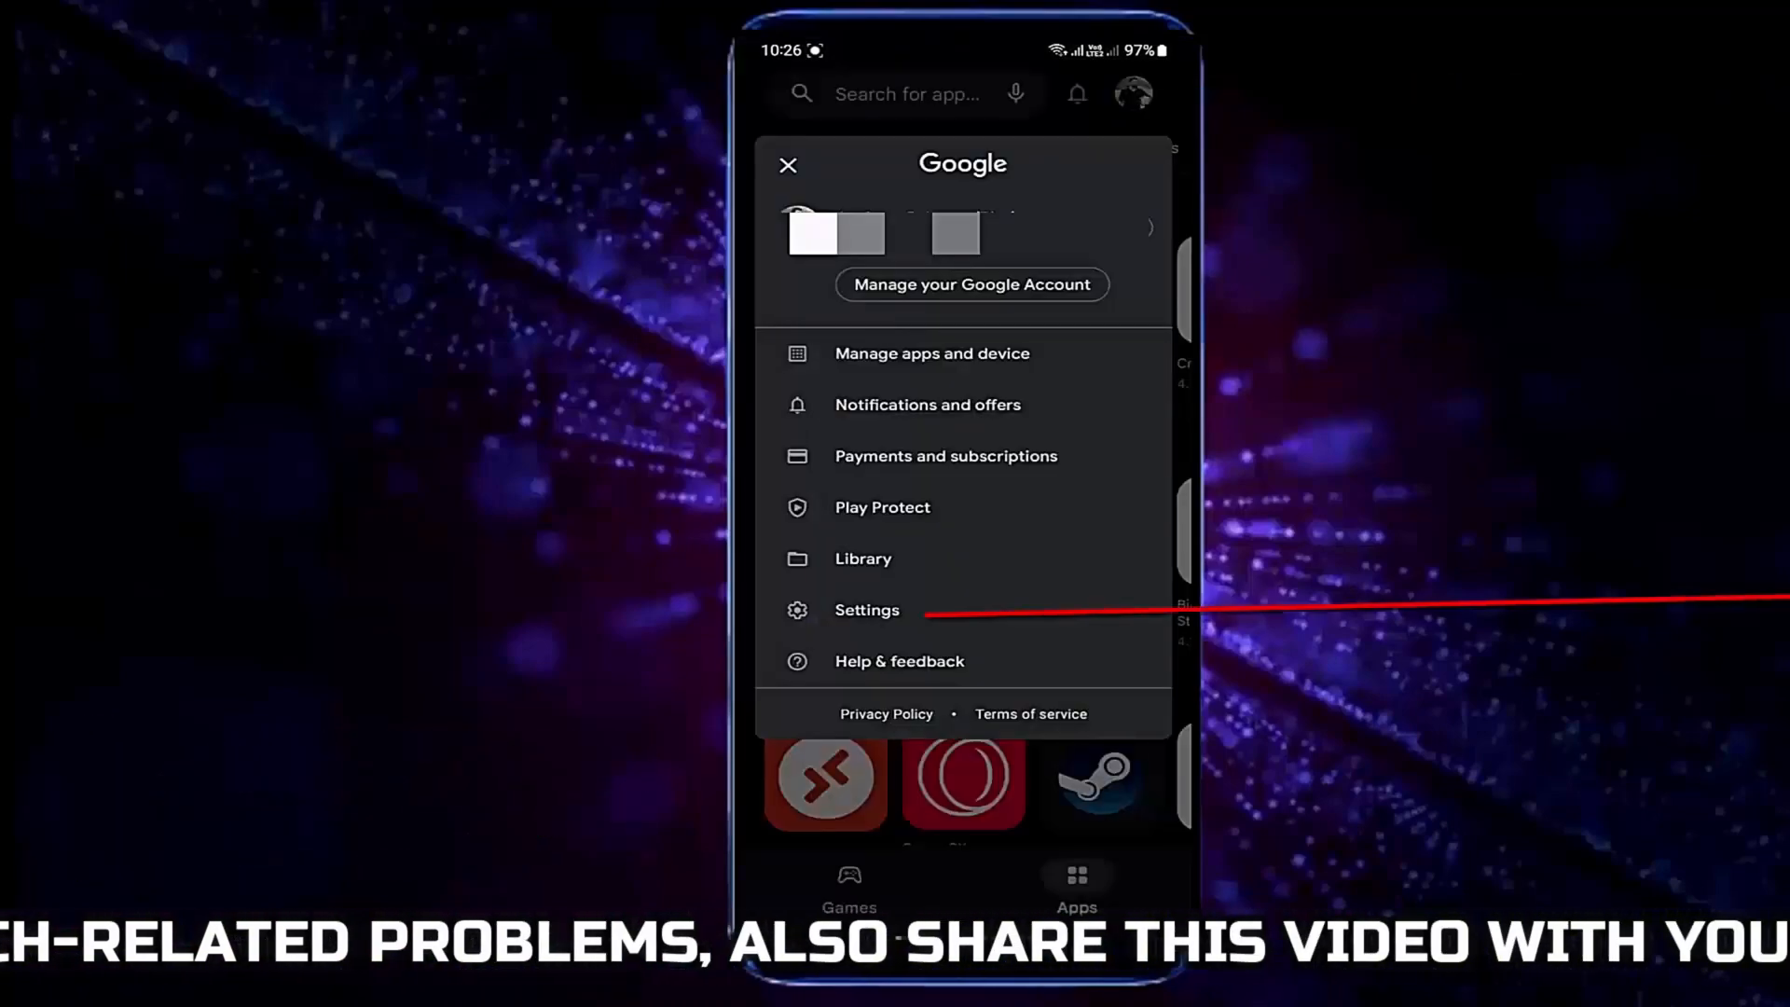
{"action": "left_click", "coordinate": [866, 609]}
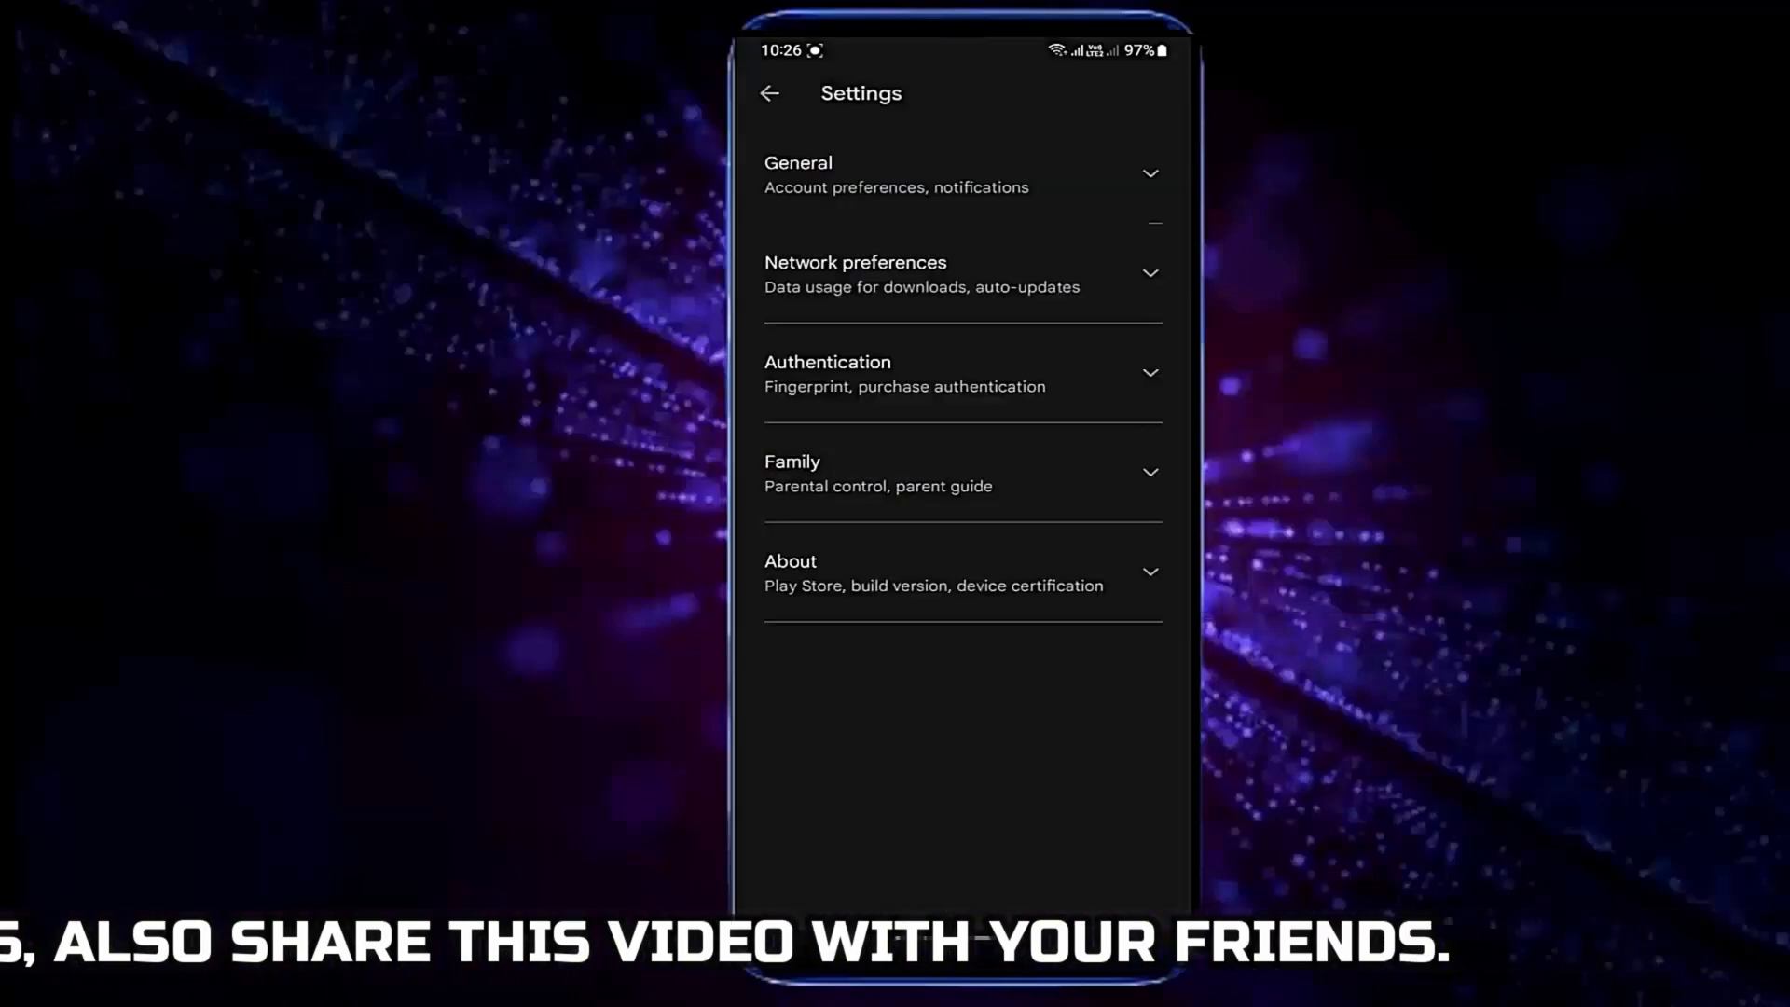
{"action": "left_click", "coordinate": [962, 274]}
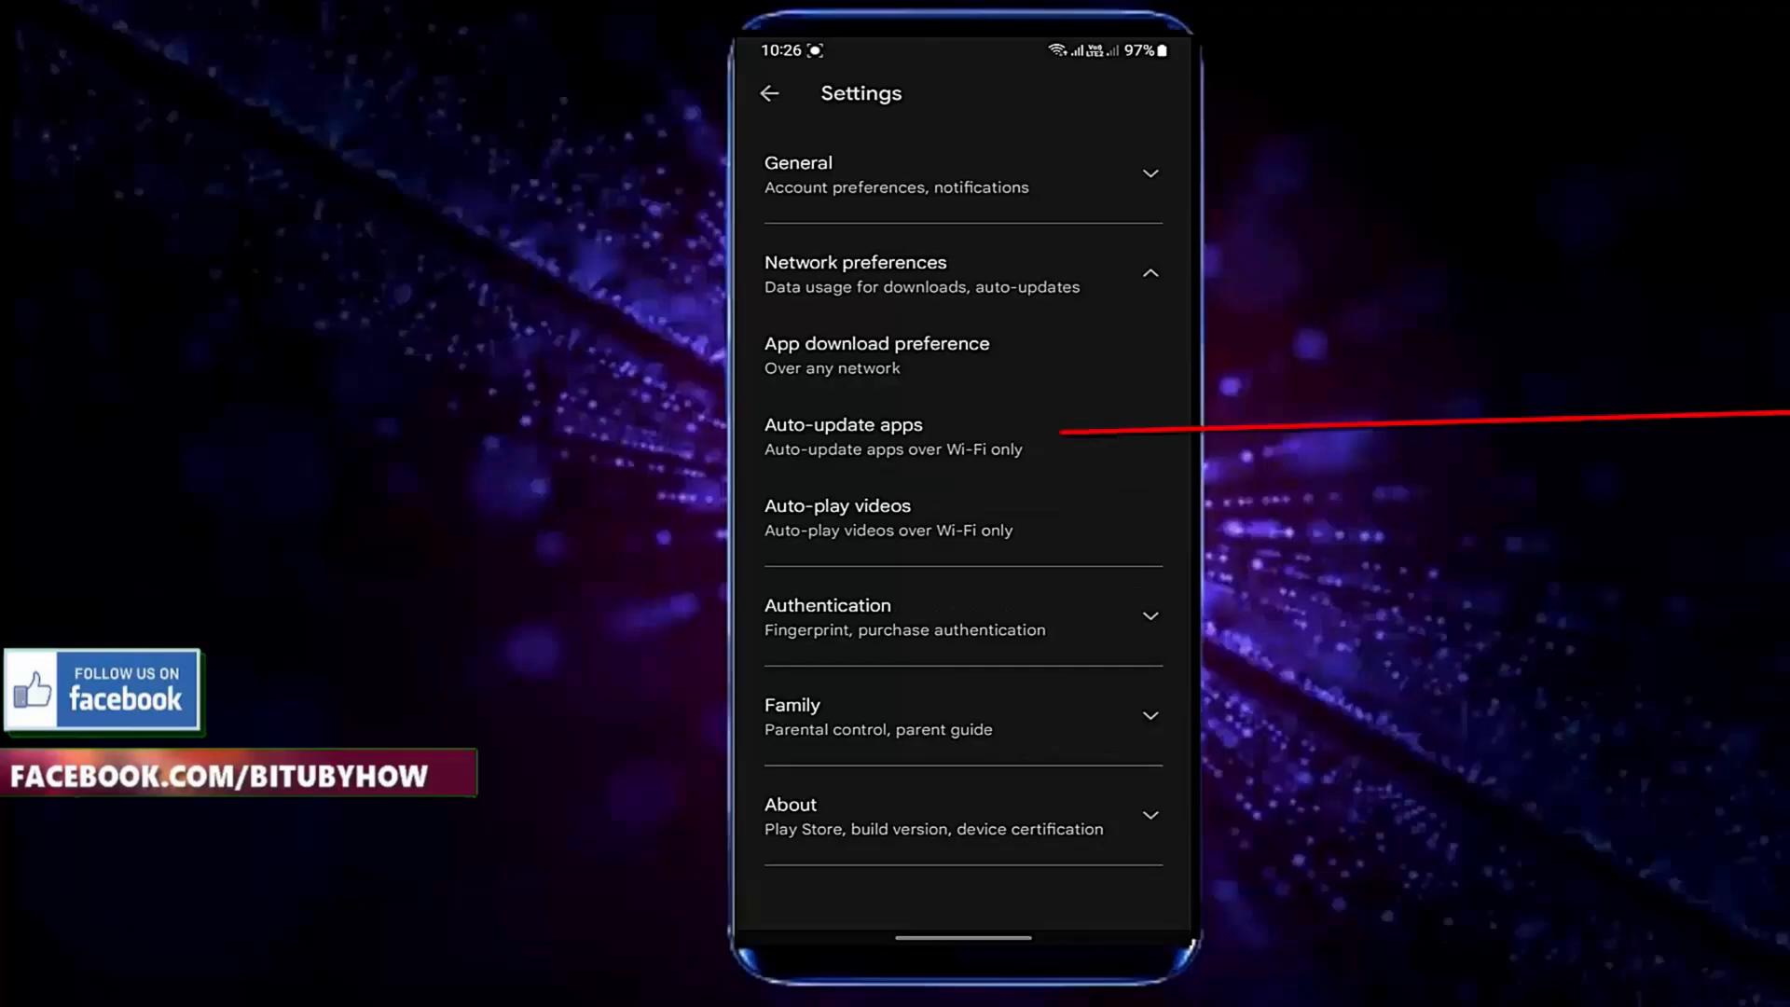
{"action": "left_click", "coordinate": [843, 436]}
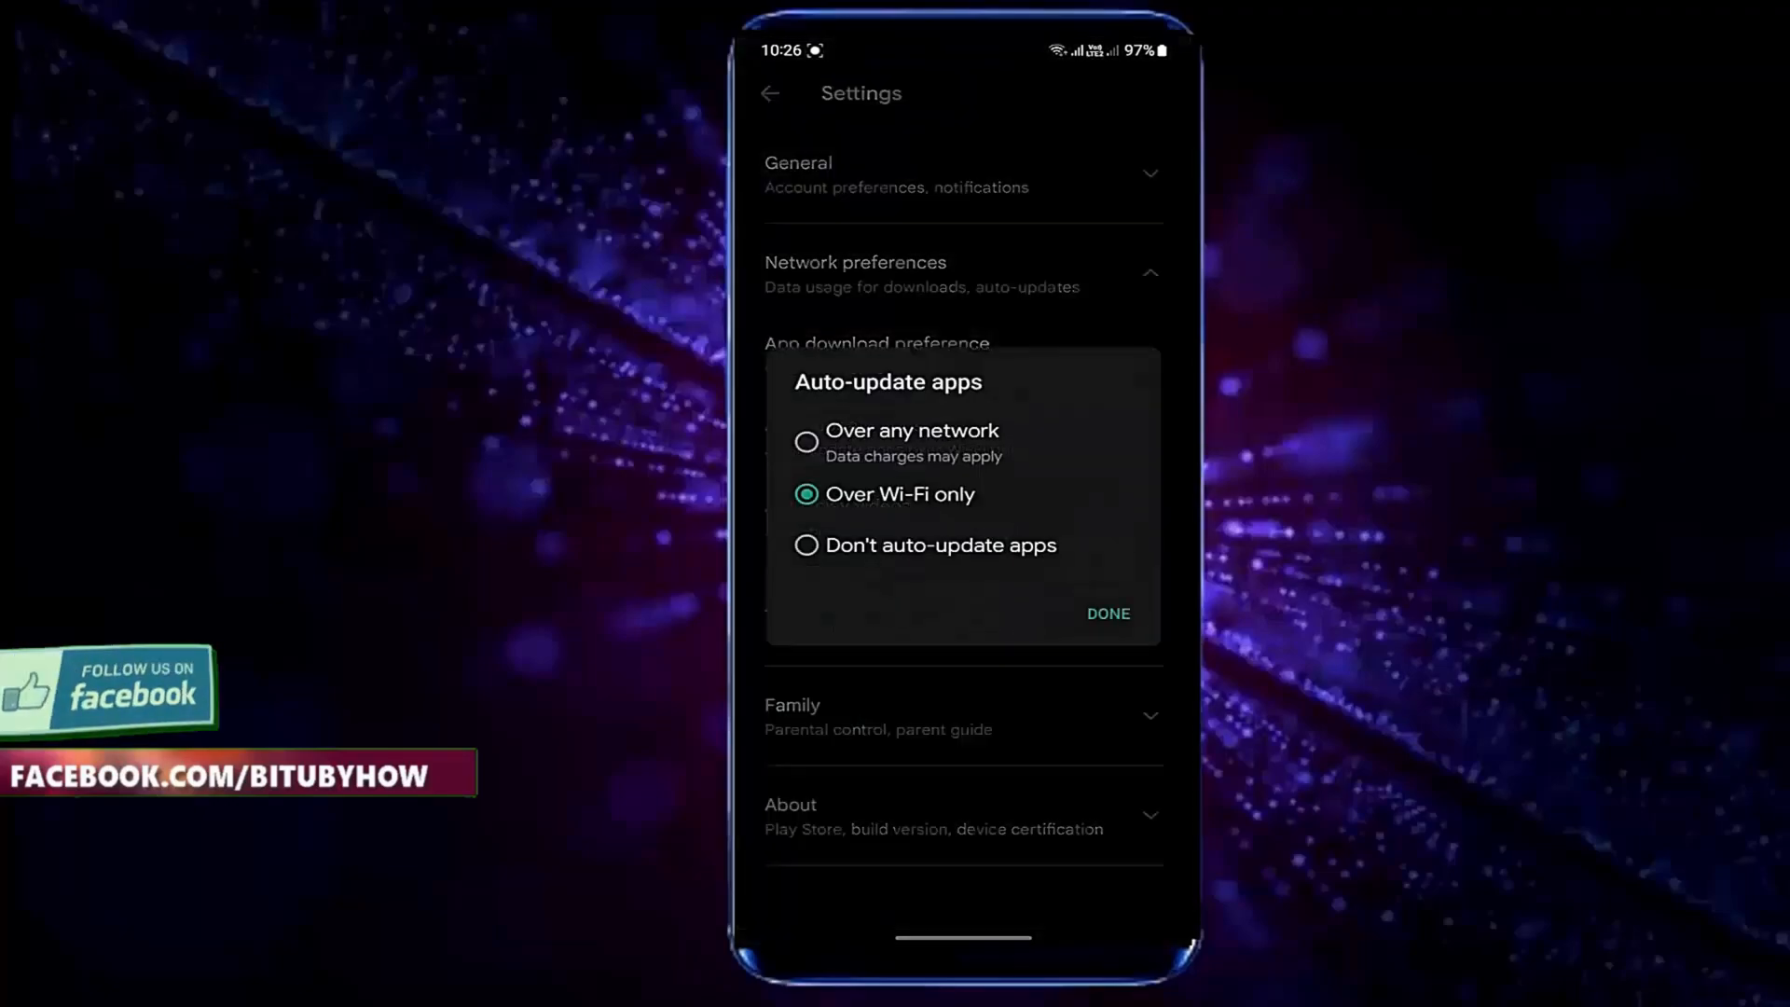
{"action": "left_click", "coordinate": [805, 544]}
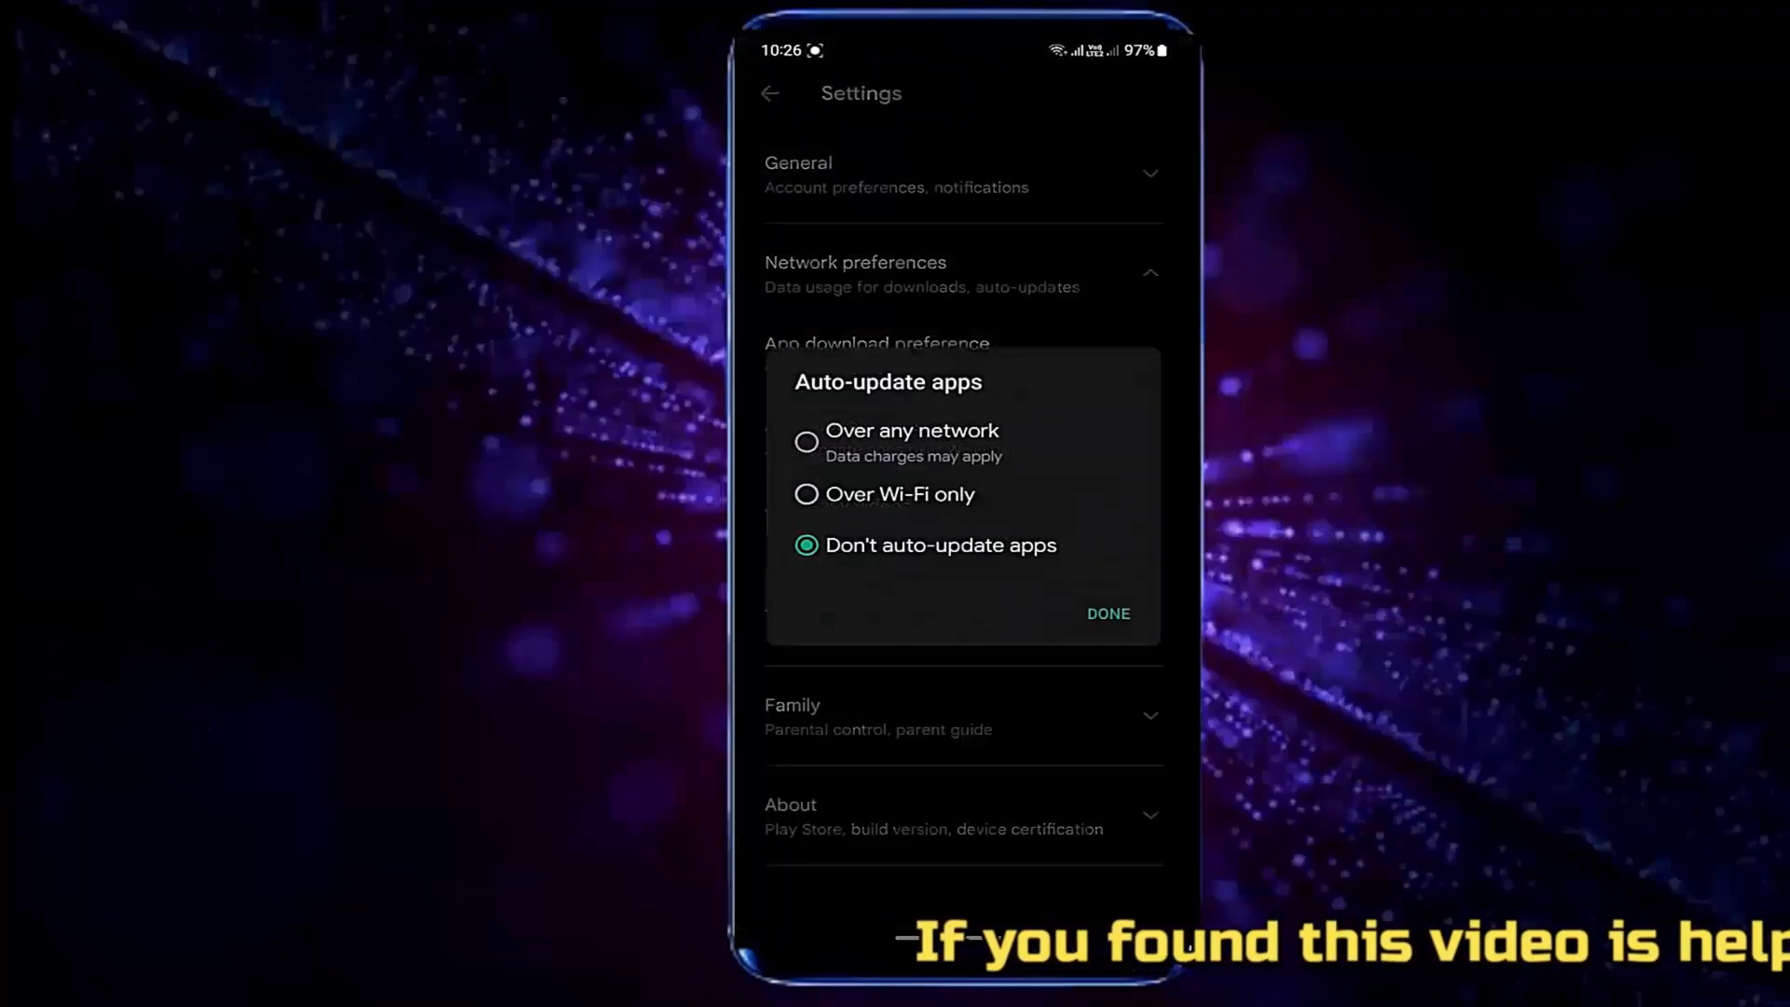
{"action": "left_click", "coordinate": [1104, 614]}
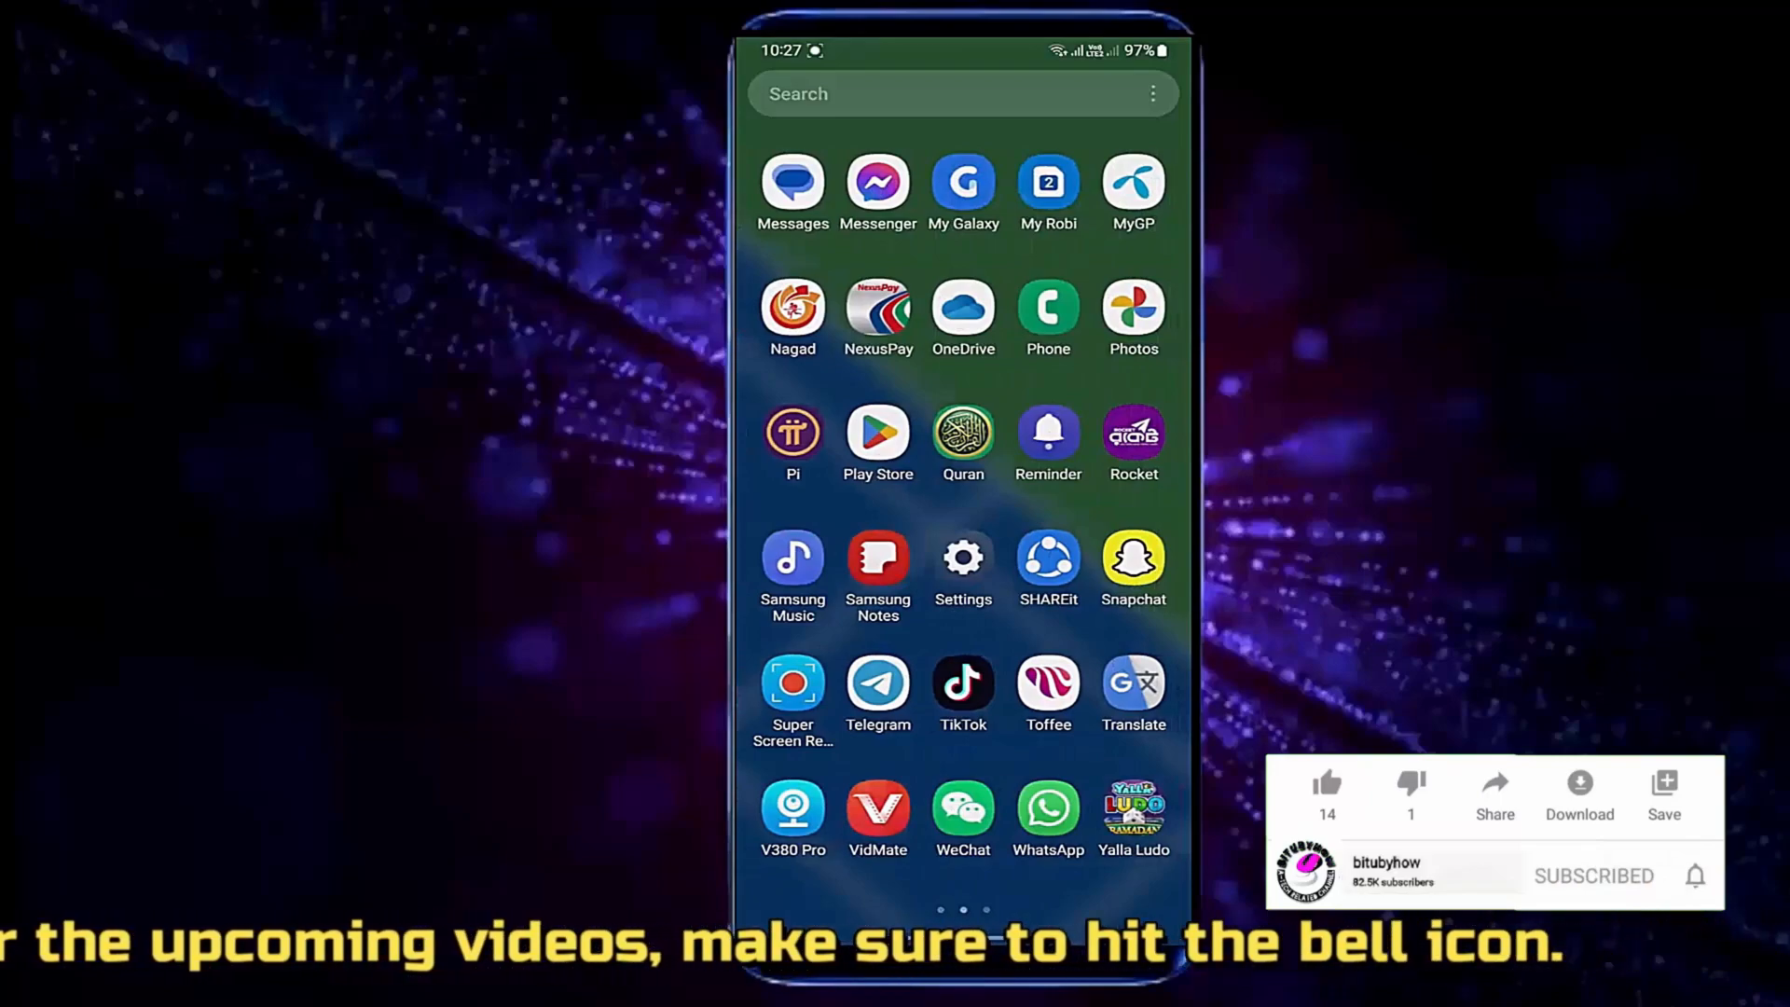
- Search the Settings apps list for 'pl' and bring up Google Play Store's app info
{"action": "left_click", "coordinate": [962, 559]}
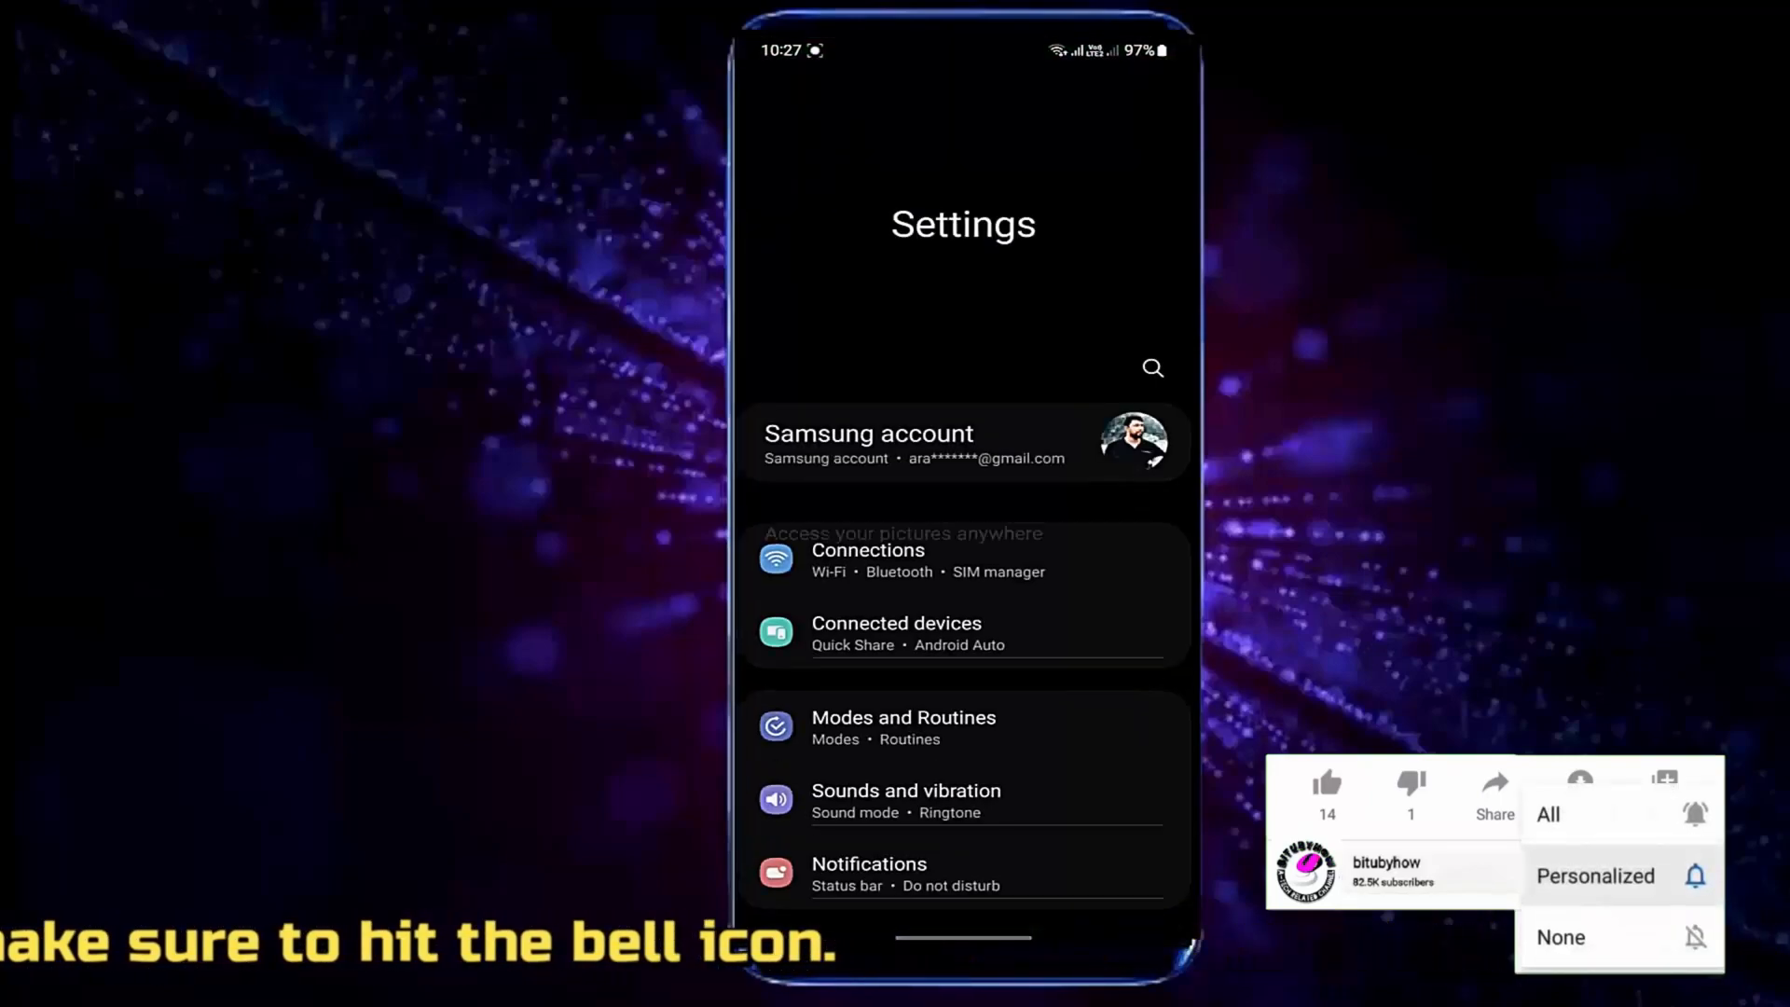
{"action": "scroll", "scroll_direction": "down", "scroll_amount": 3}
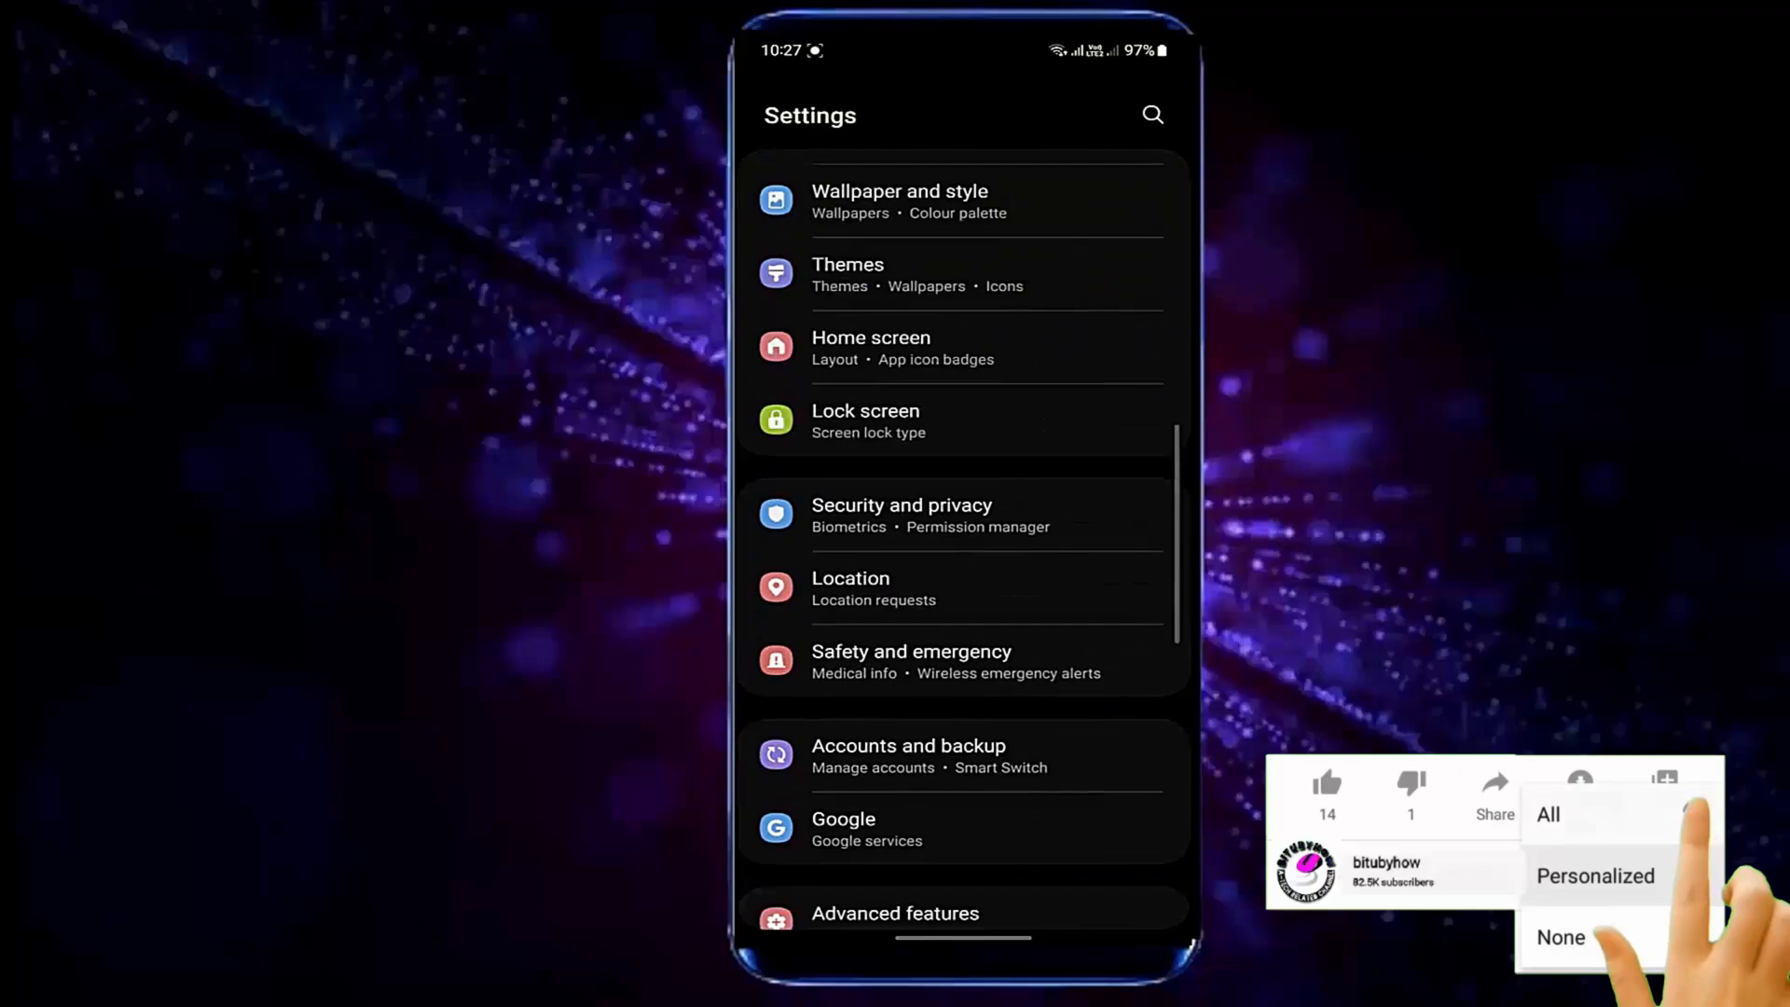
{"action": "scroll", "scroll_direction": "down", "scroll_amount": 3}
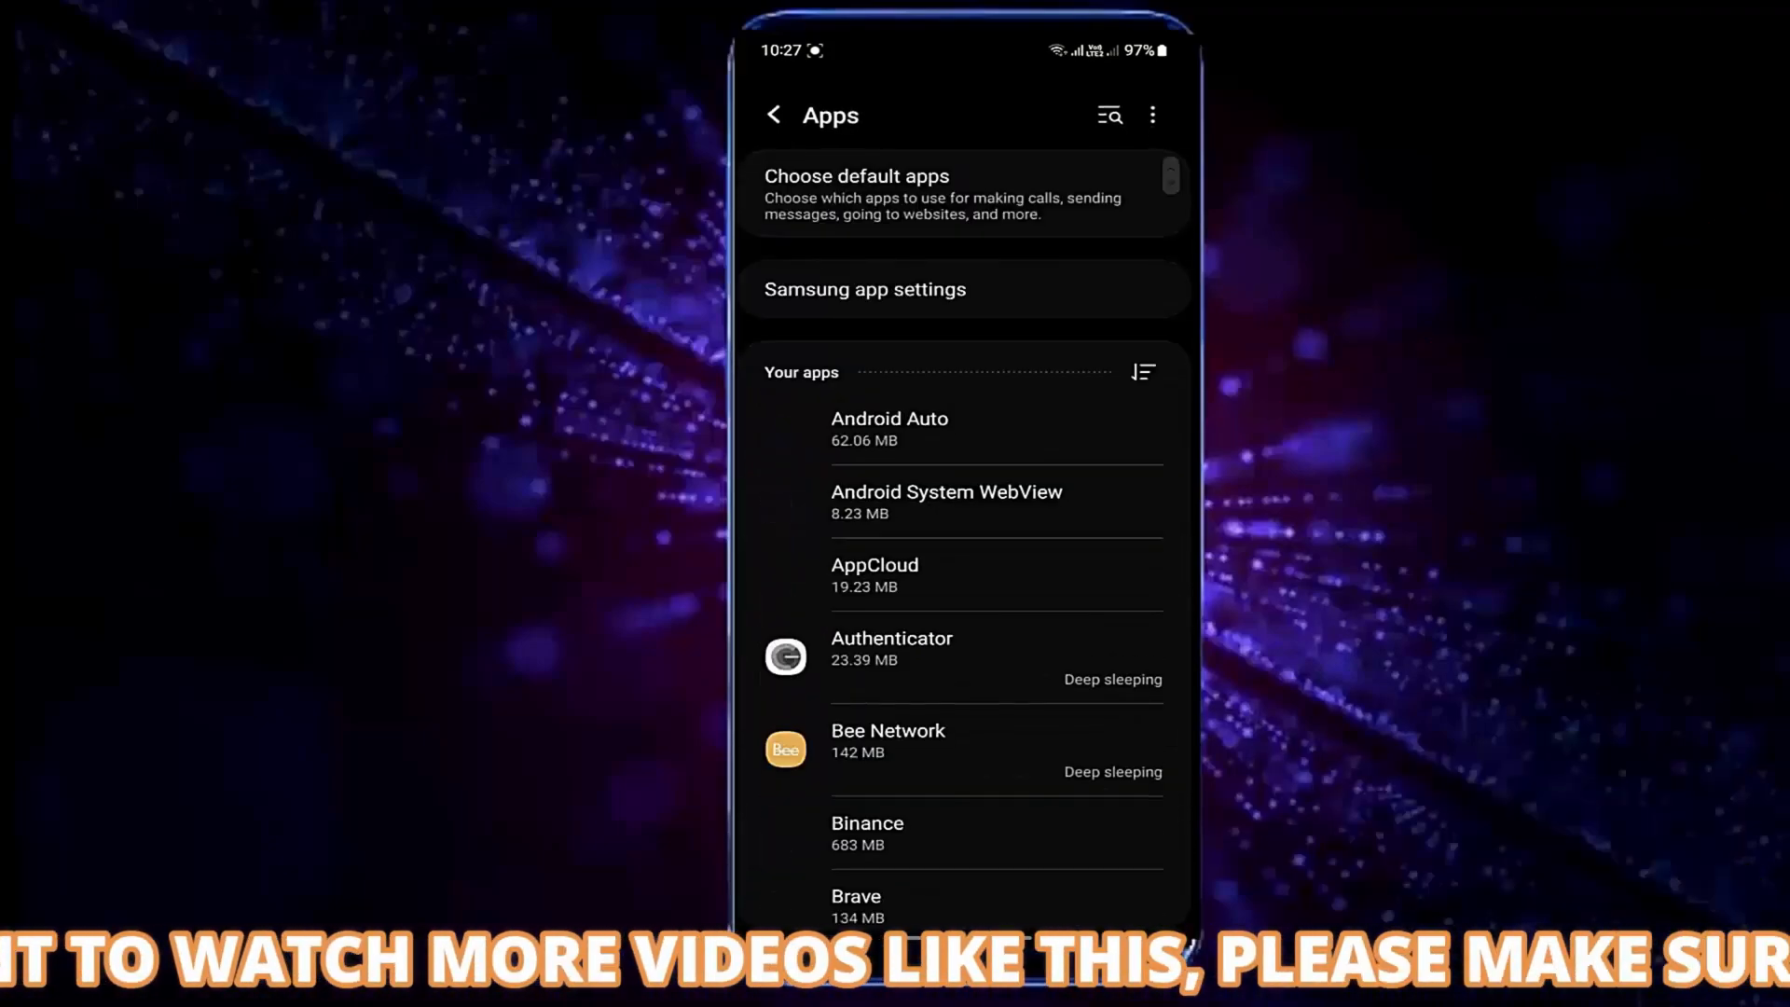
{"action": "left_click", "coordinate": [1107, 116]}
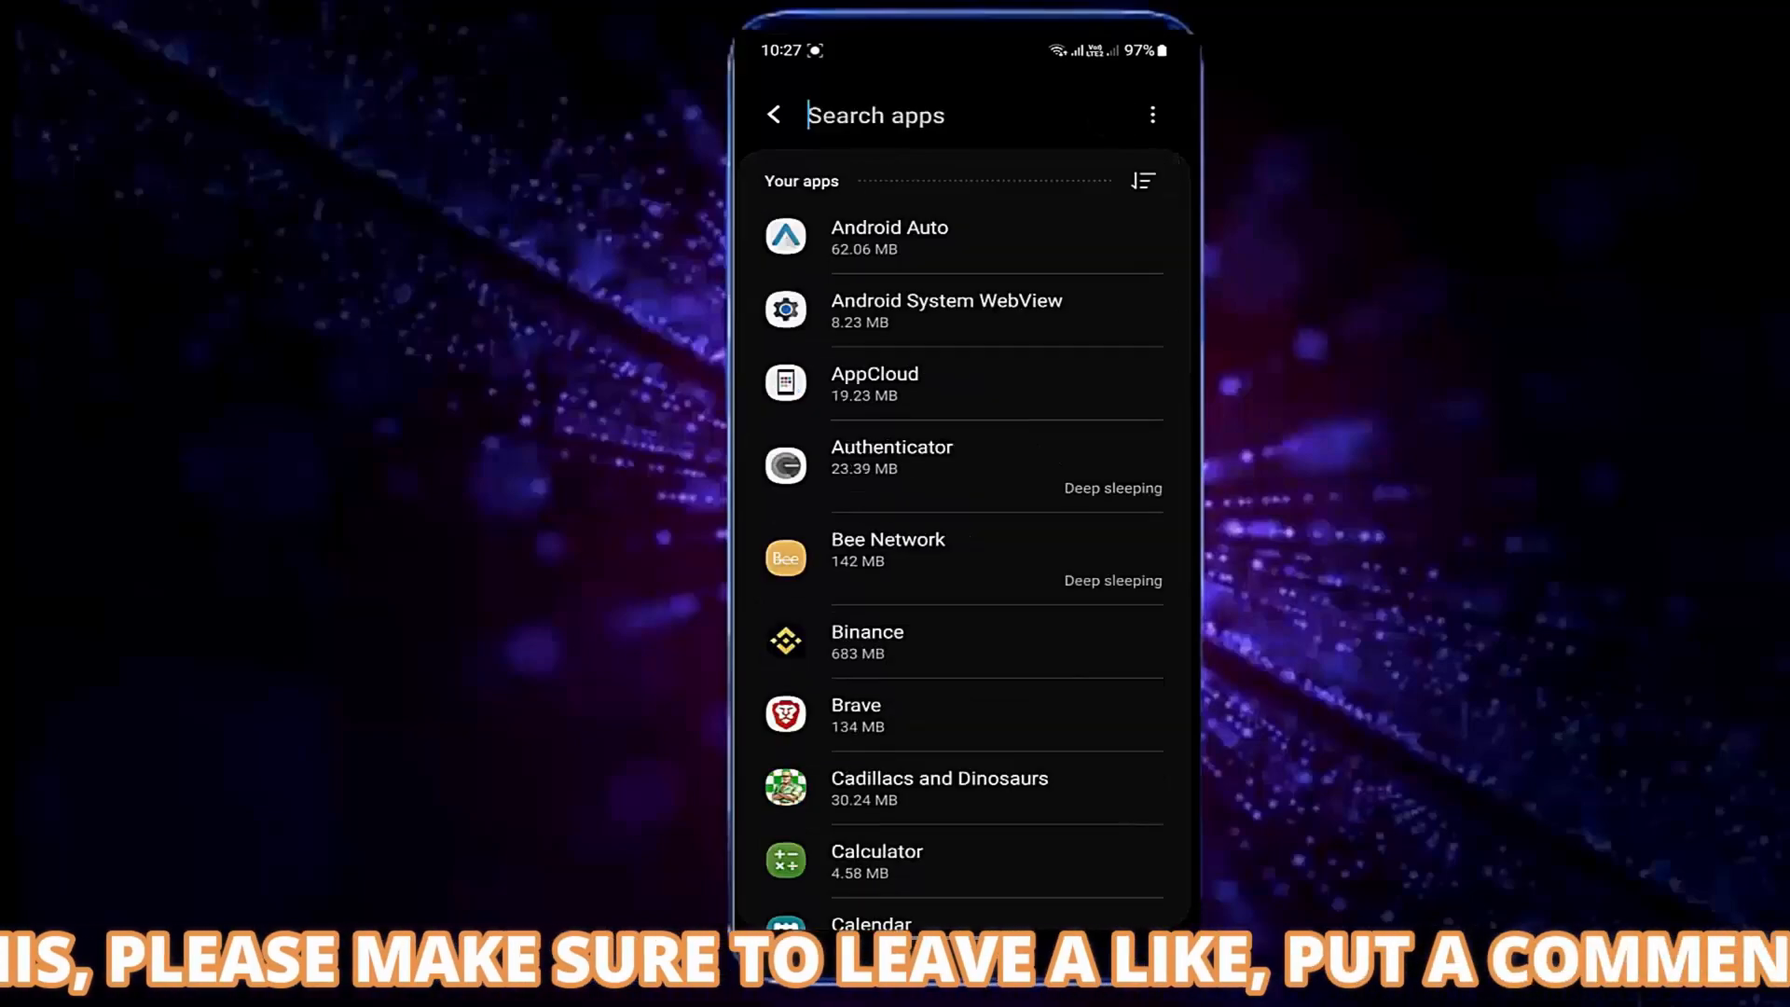
{"action": "type", "text": "p"}
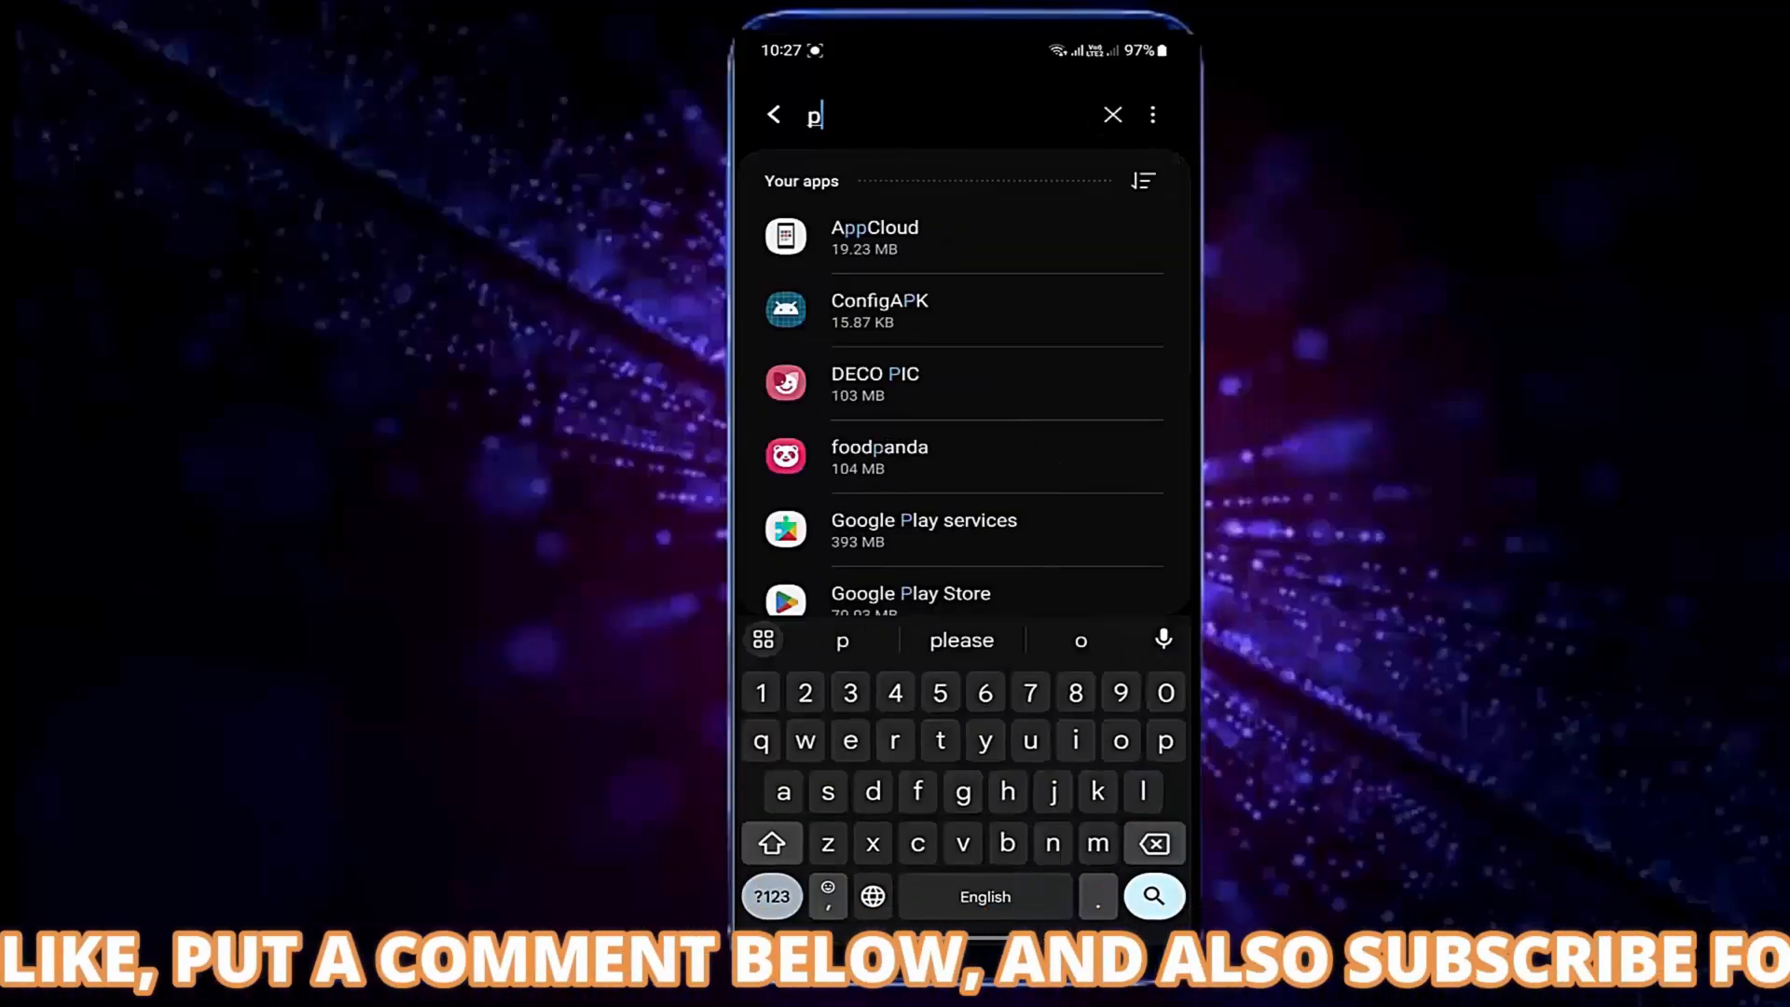
{"action": "type", "text": "l"}
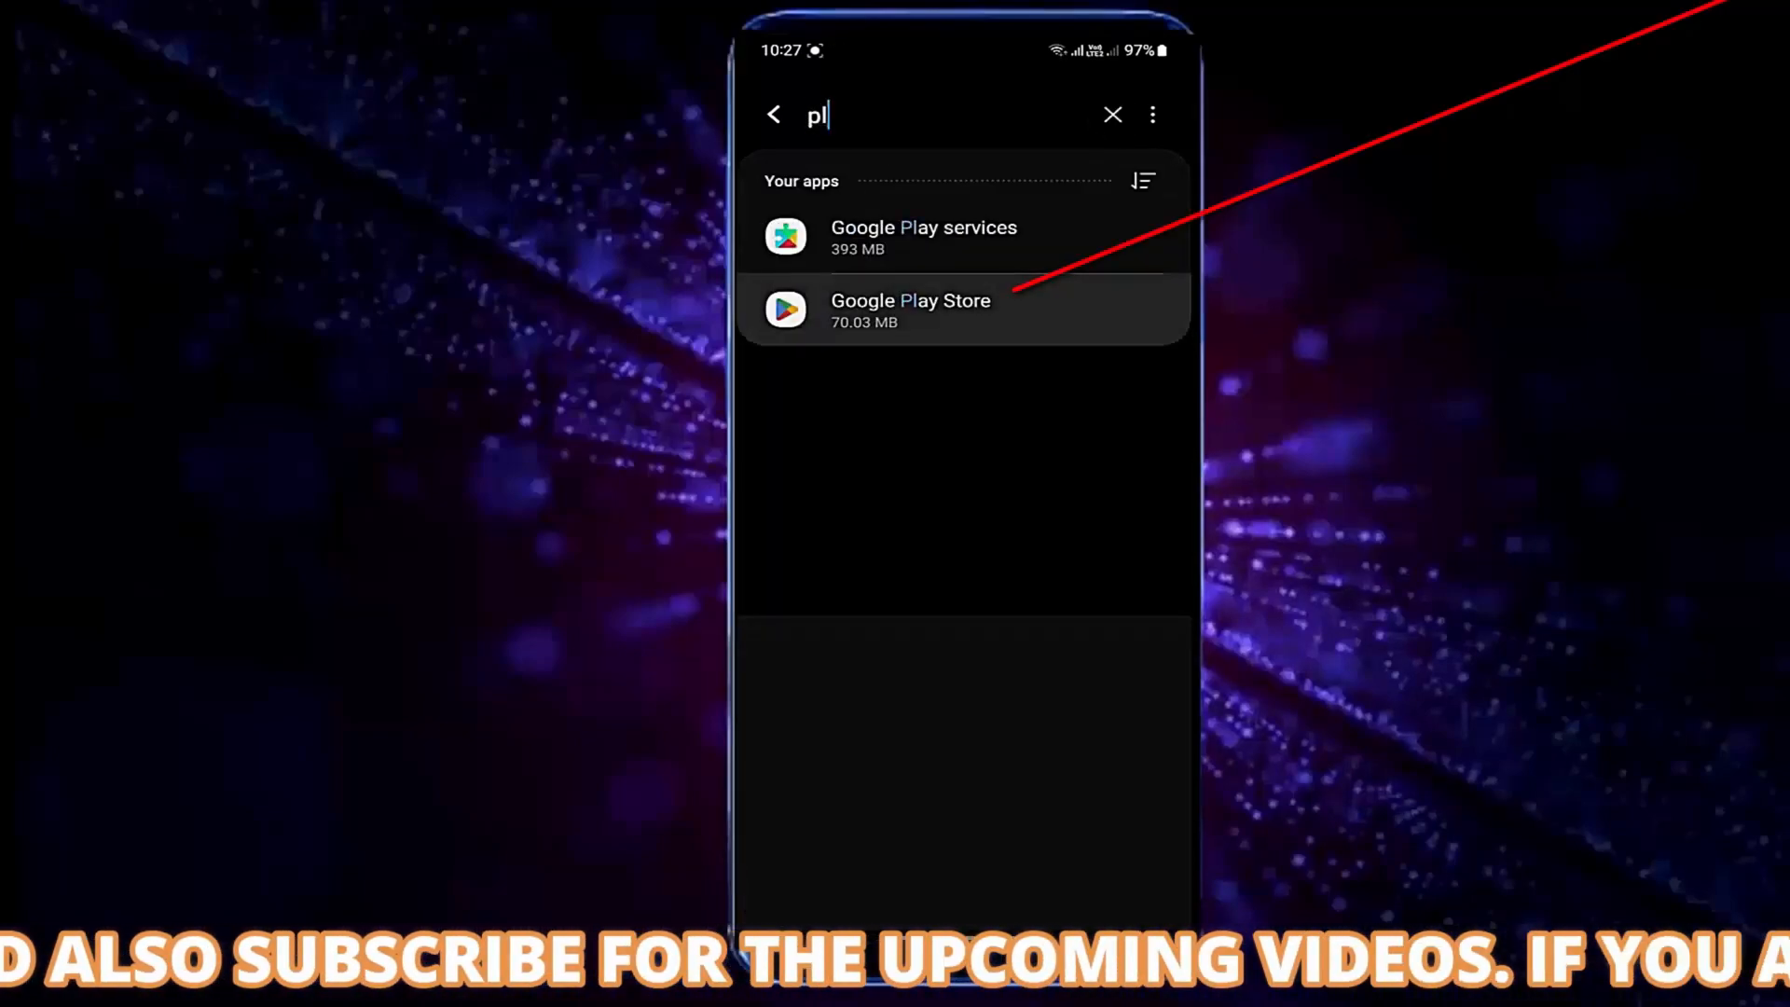
{"action": "left_click", "coordinate": [910, 310]}
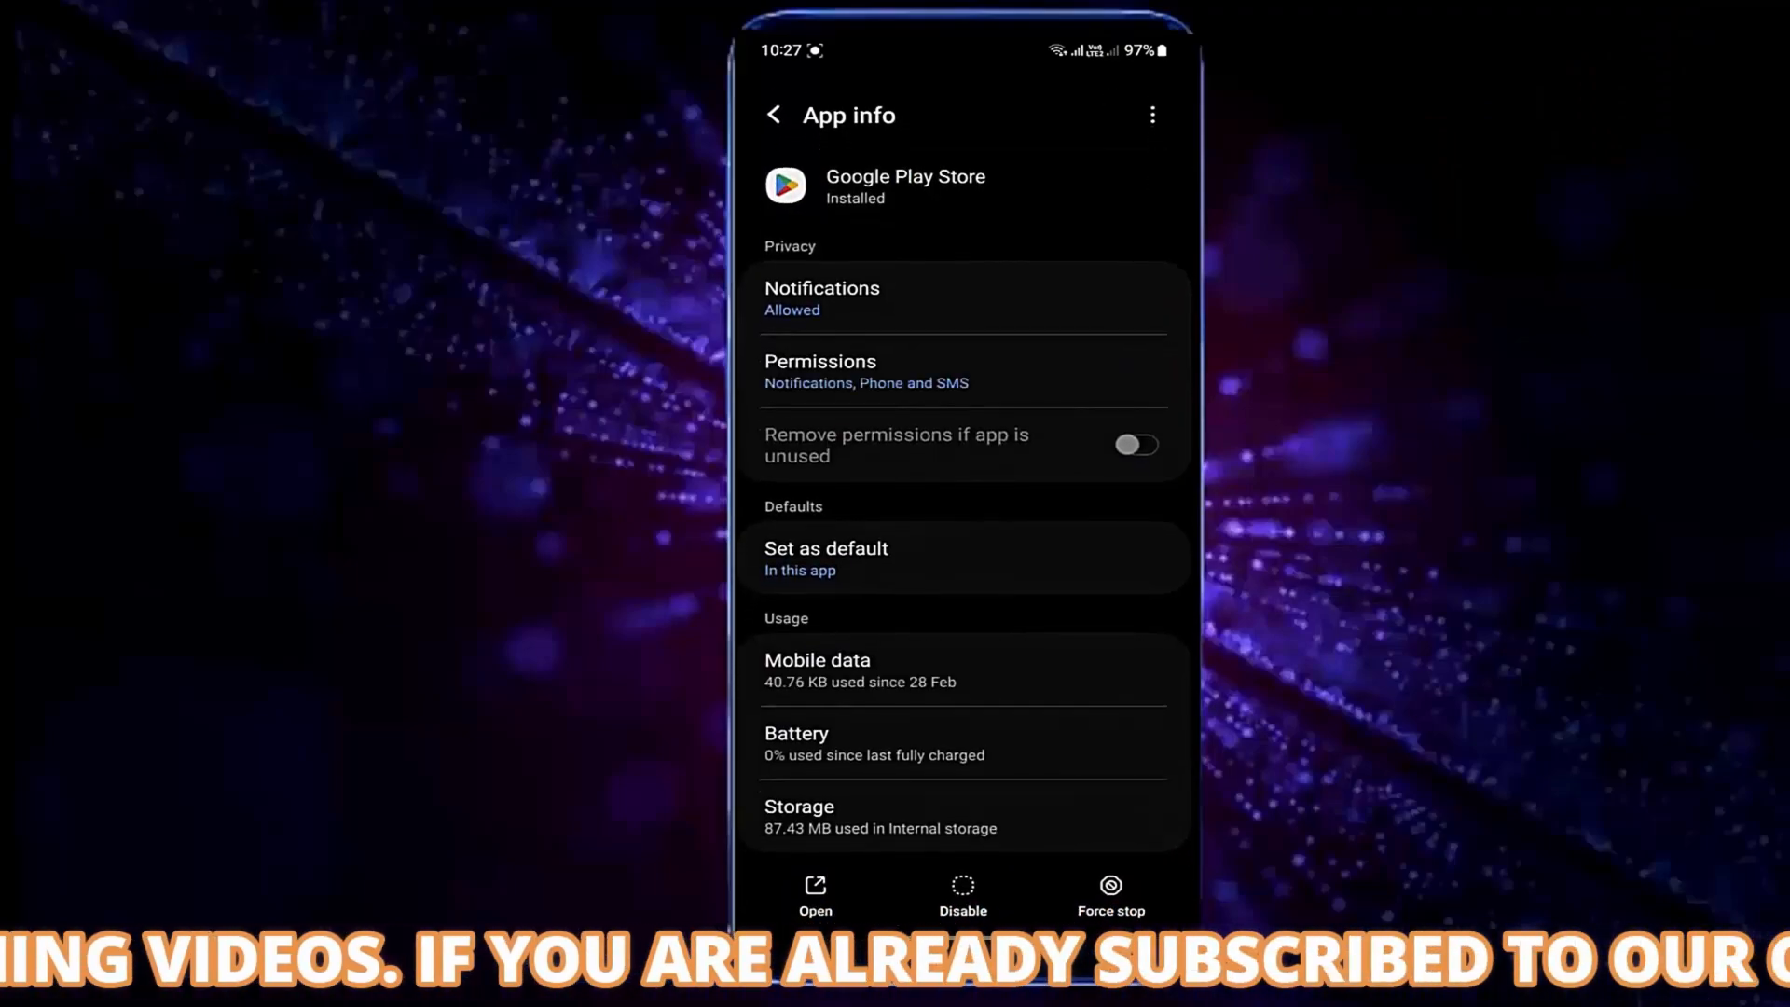
- Clear Google Play Store's app data from its Storage page, confirming the deletion
{"action": "scroll", "scroll_direction": "down", "scroll_amount": 3}
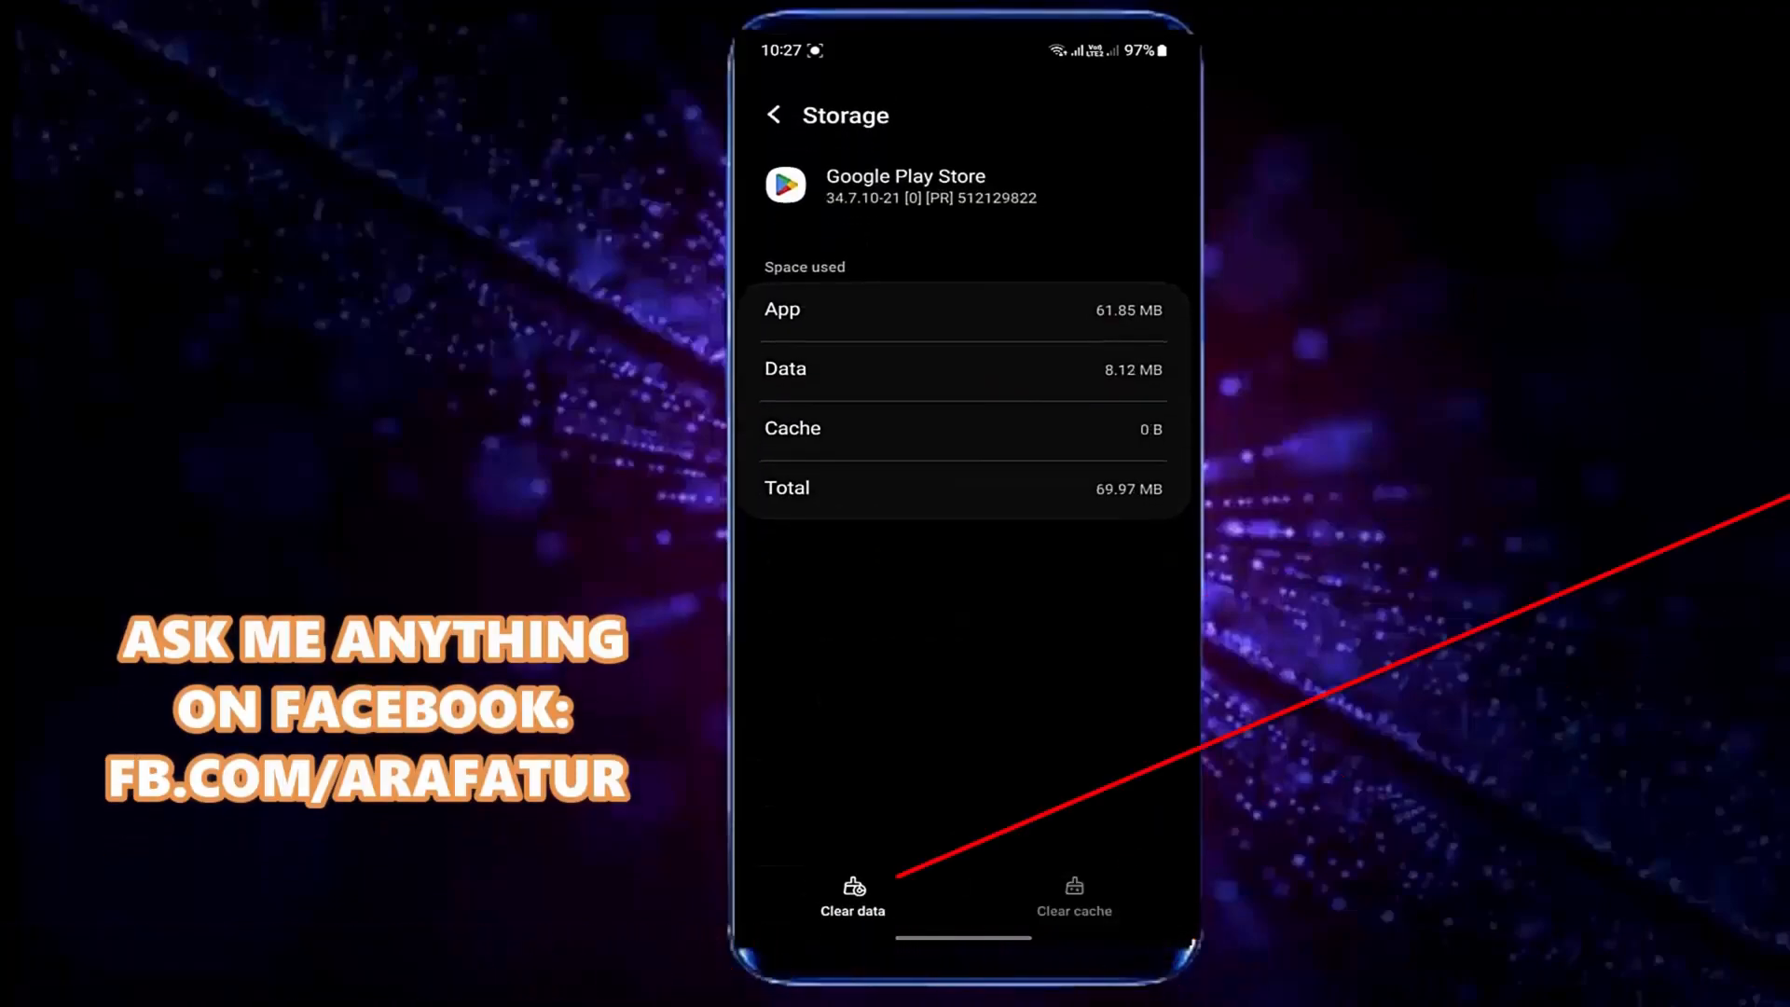
{"action": "left_click", "coordinate": [851, 895]}
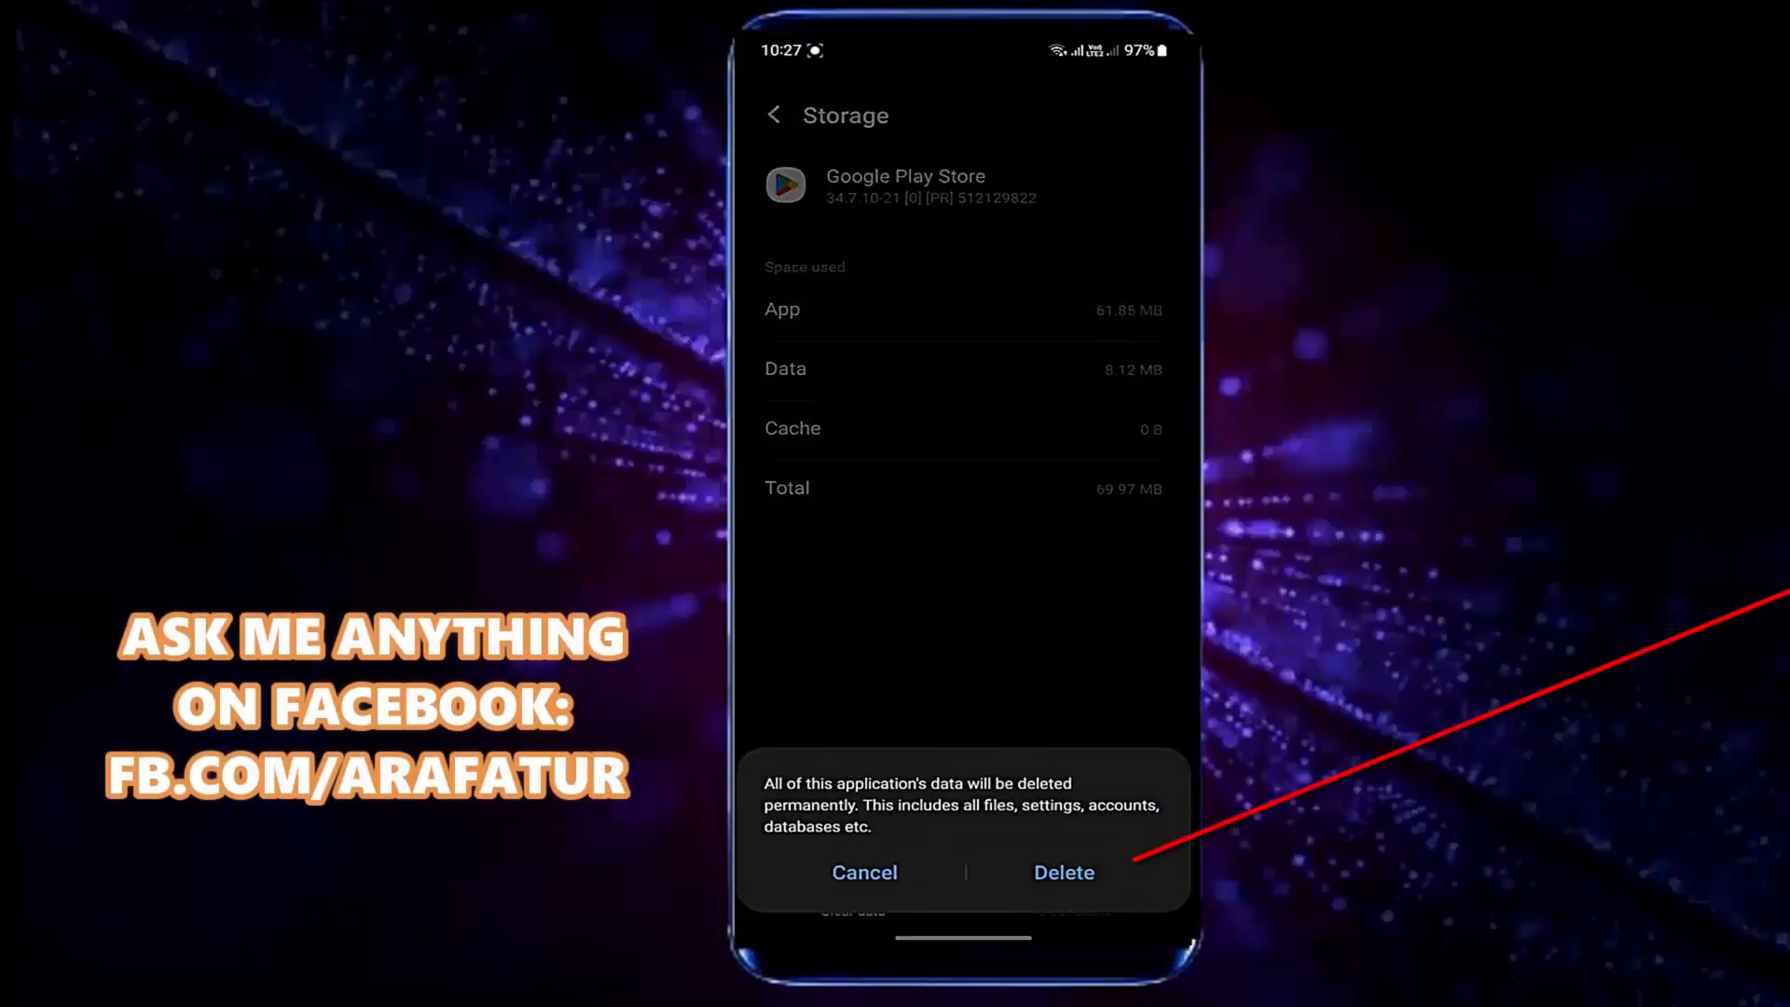
{"action": "left_click", "coordinate": [1063, 872]}
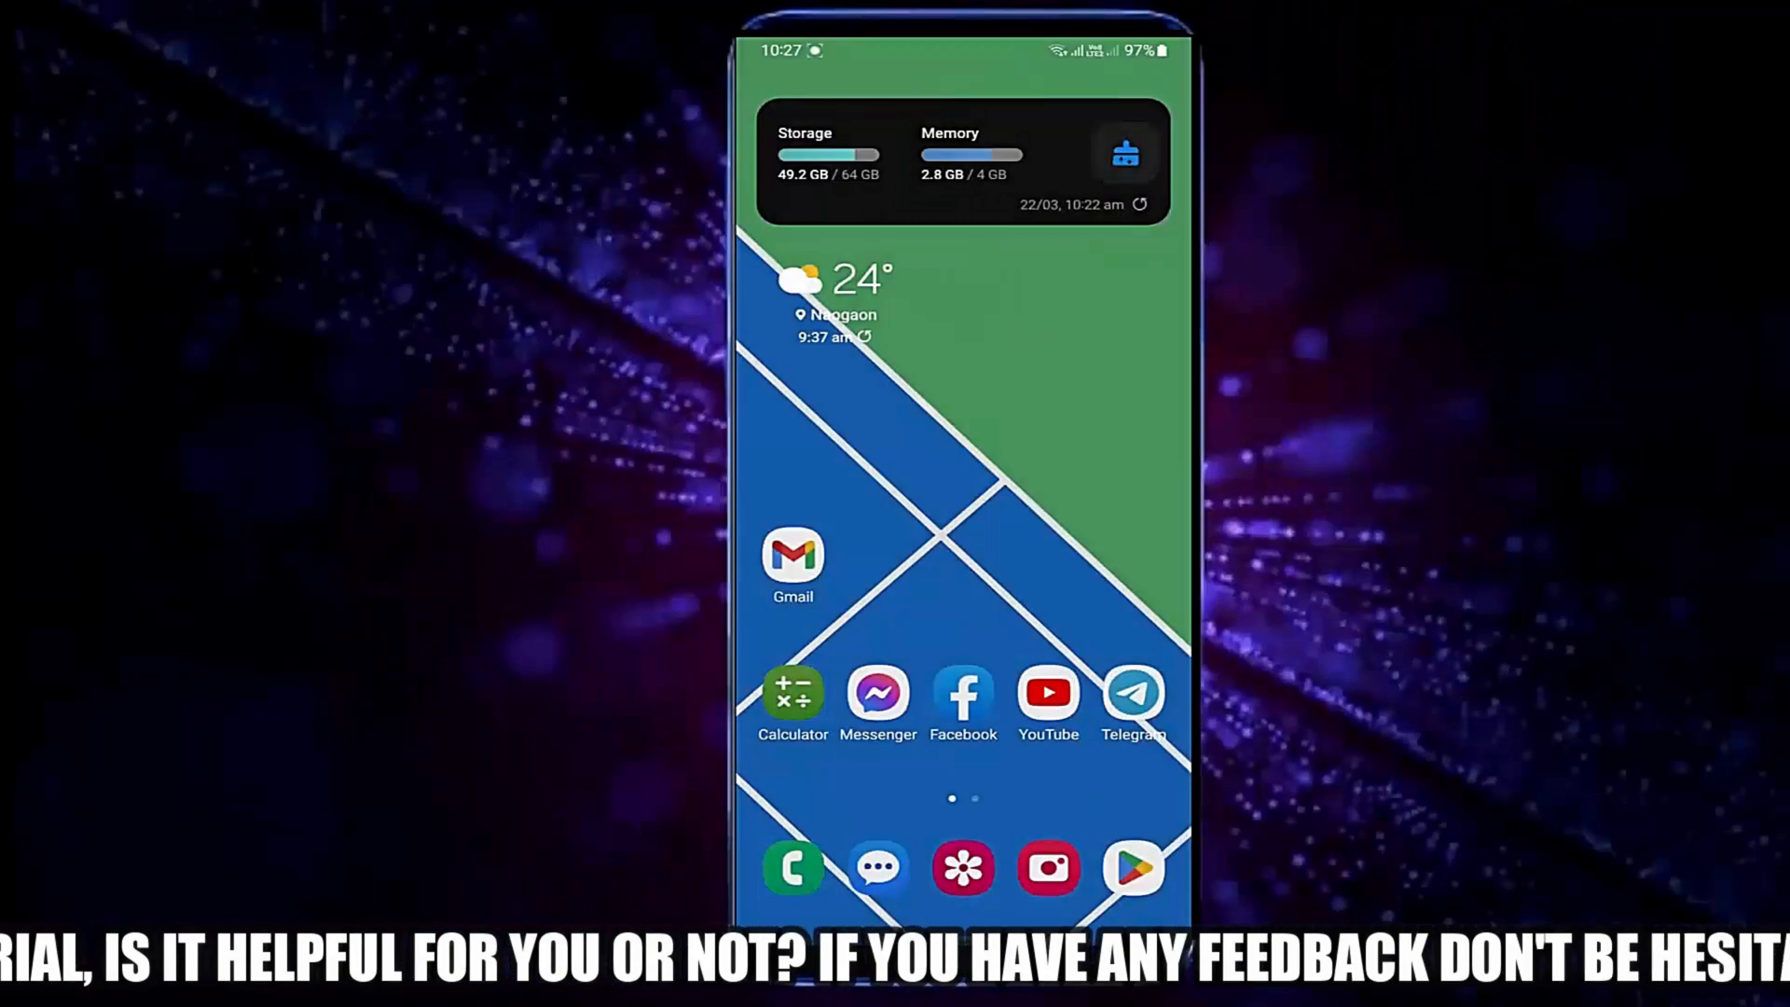
{"action": "left_click", "coordinate": [1133, 869]}
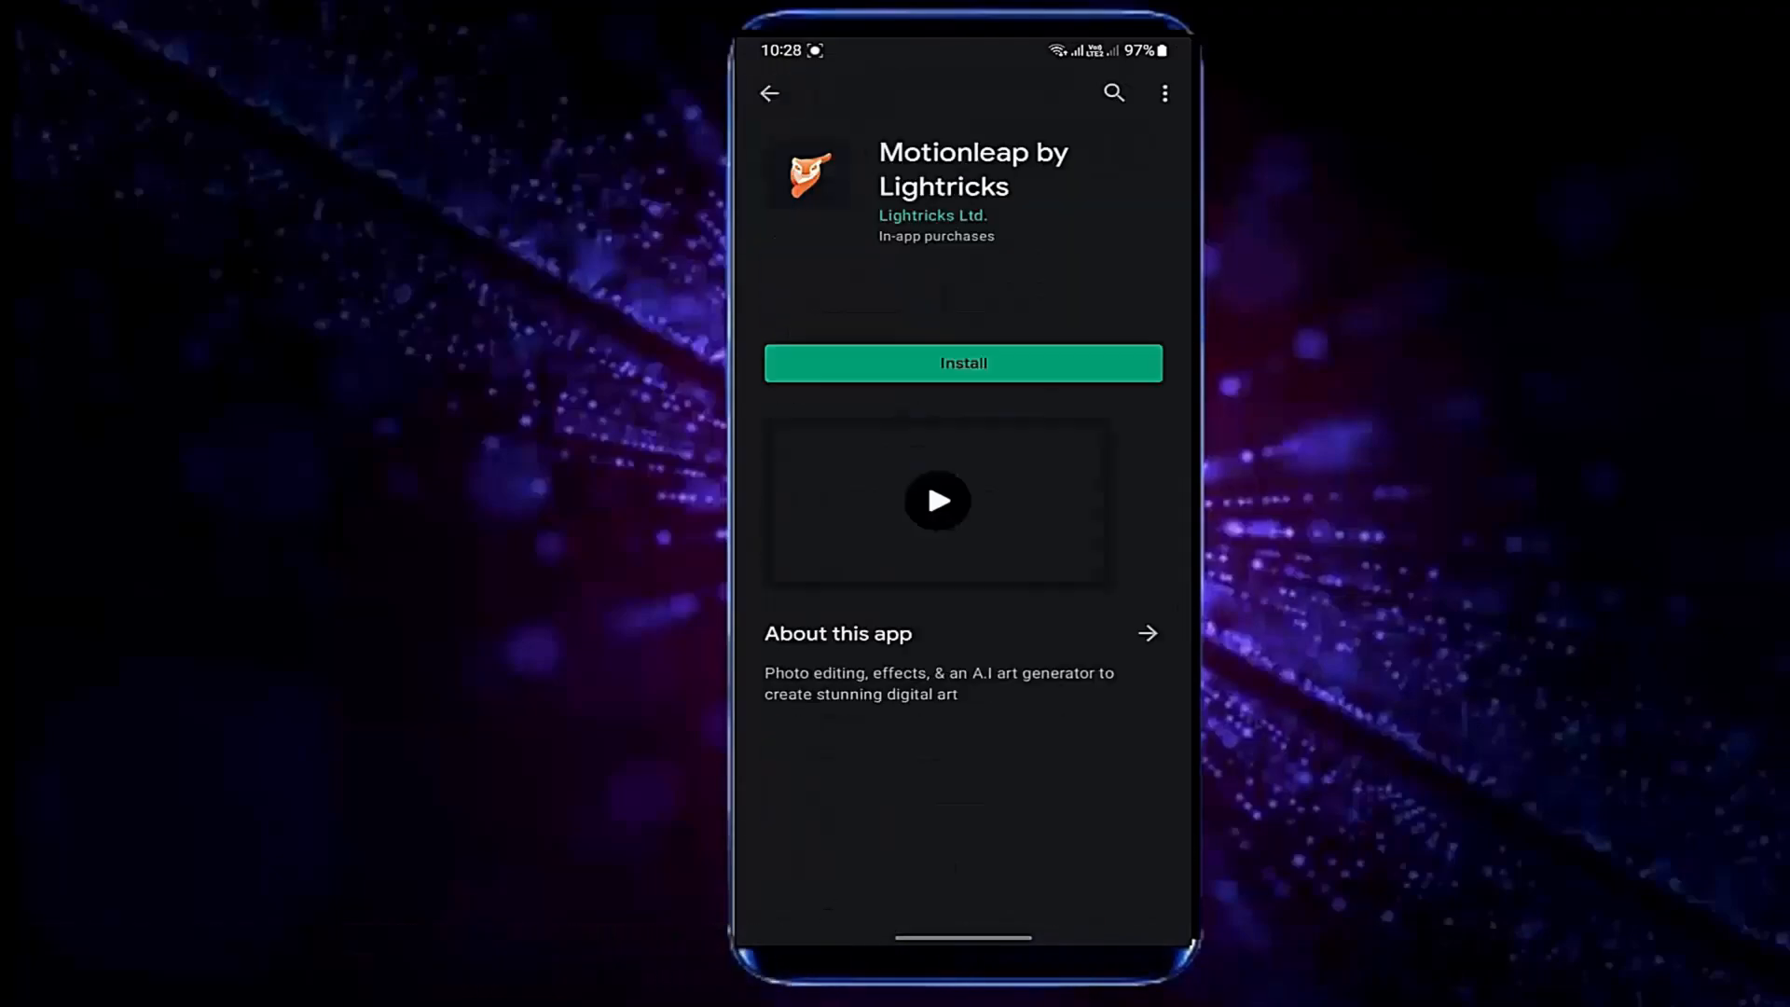
{"action": "left_click", "coordinate": [962, 362]}
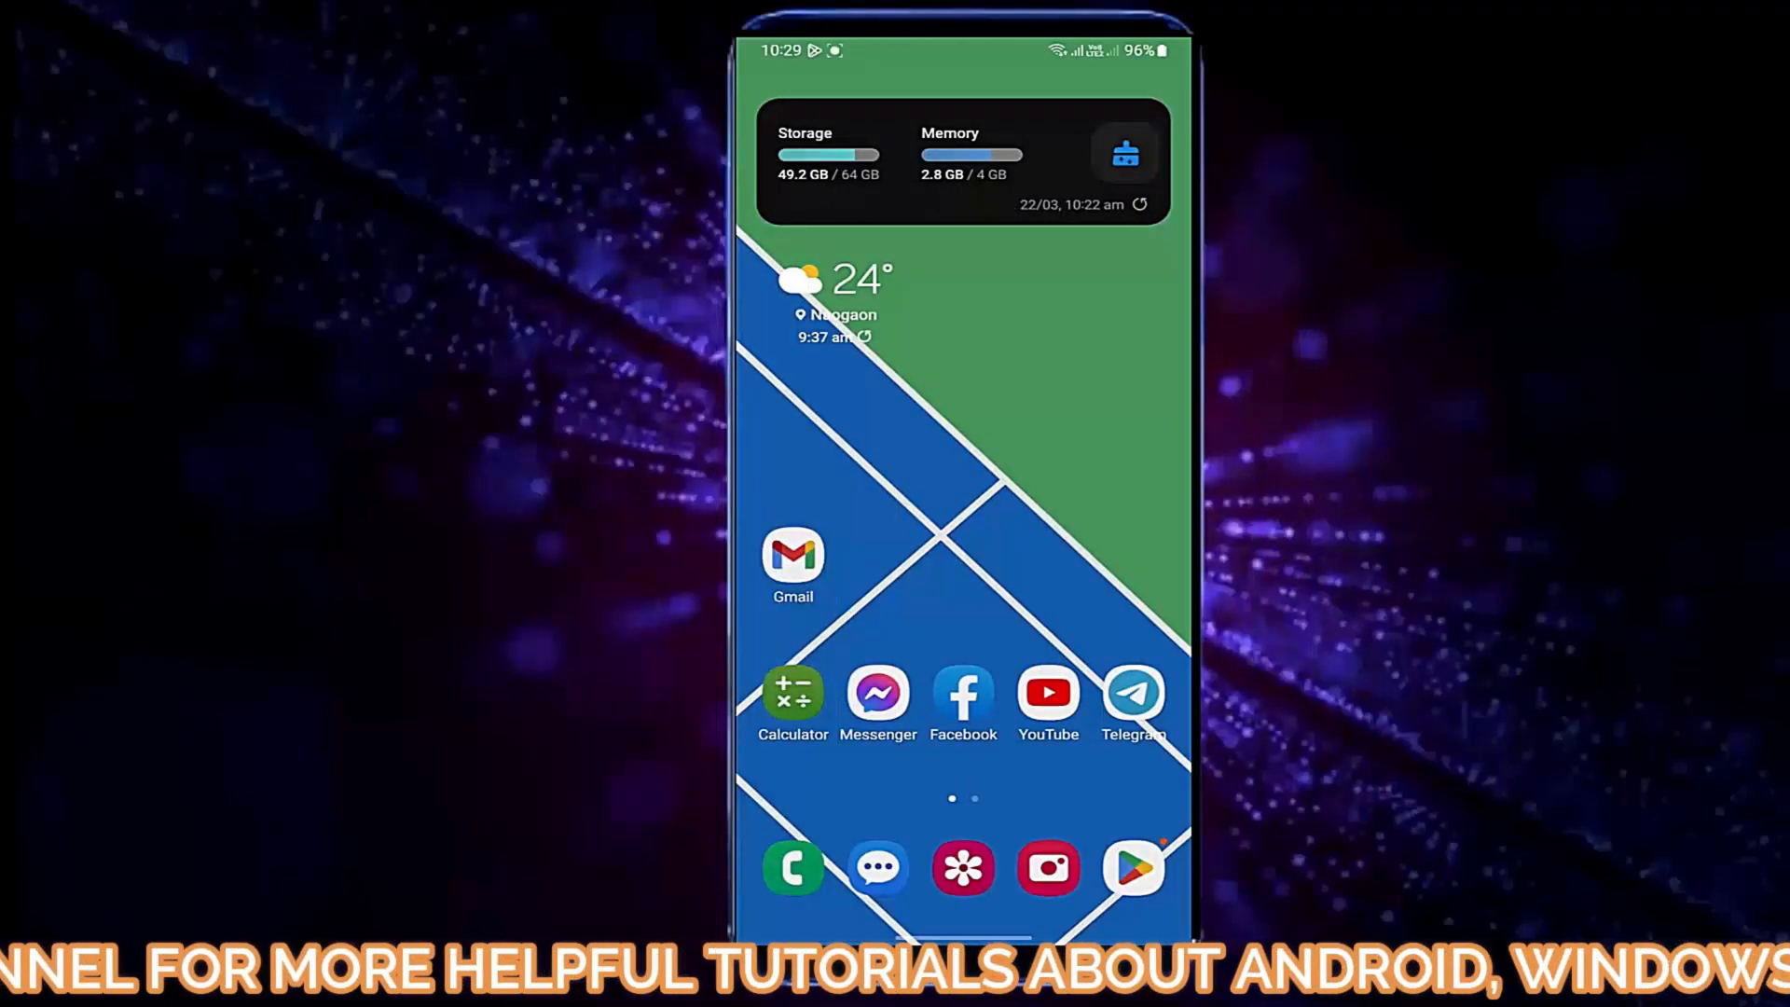
- Relaunch the Play Store and switch to another Google account from the profile menu
{"action": "left_click", "coordinate": [1133, 867]}
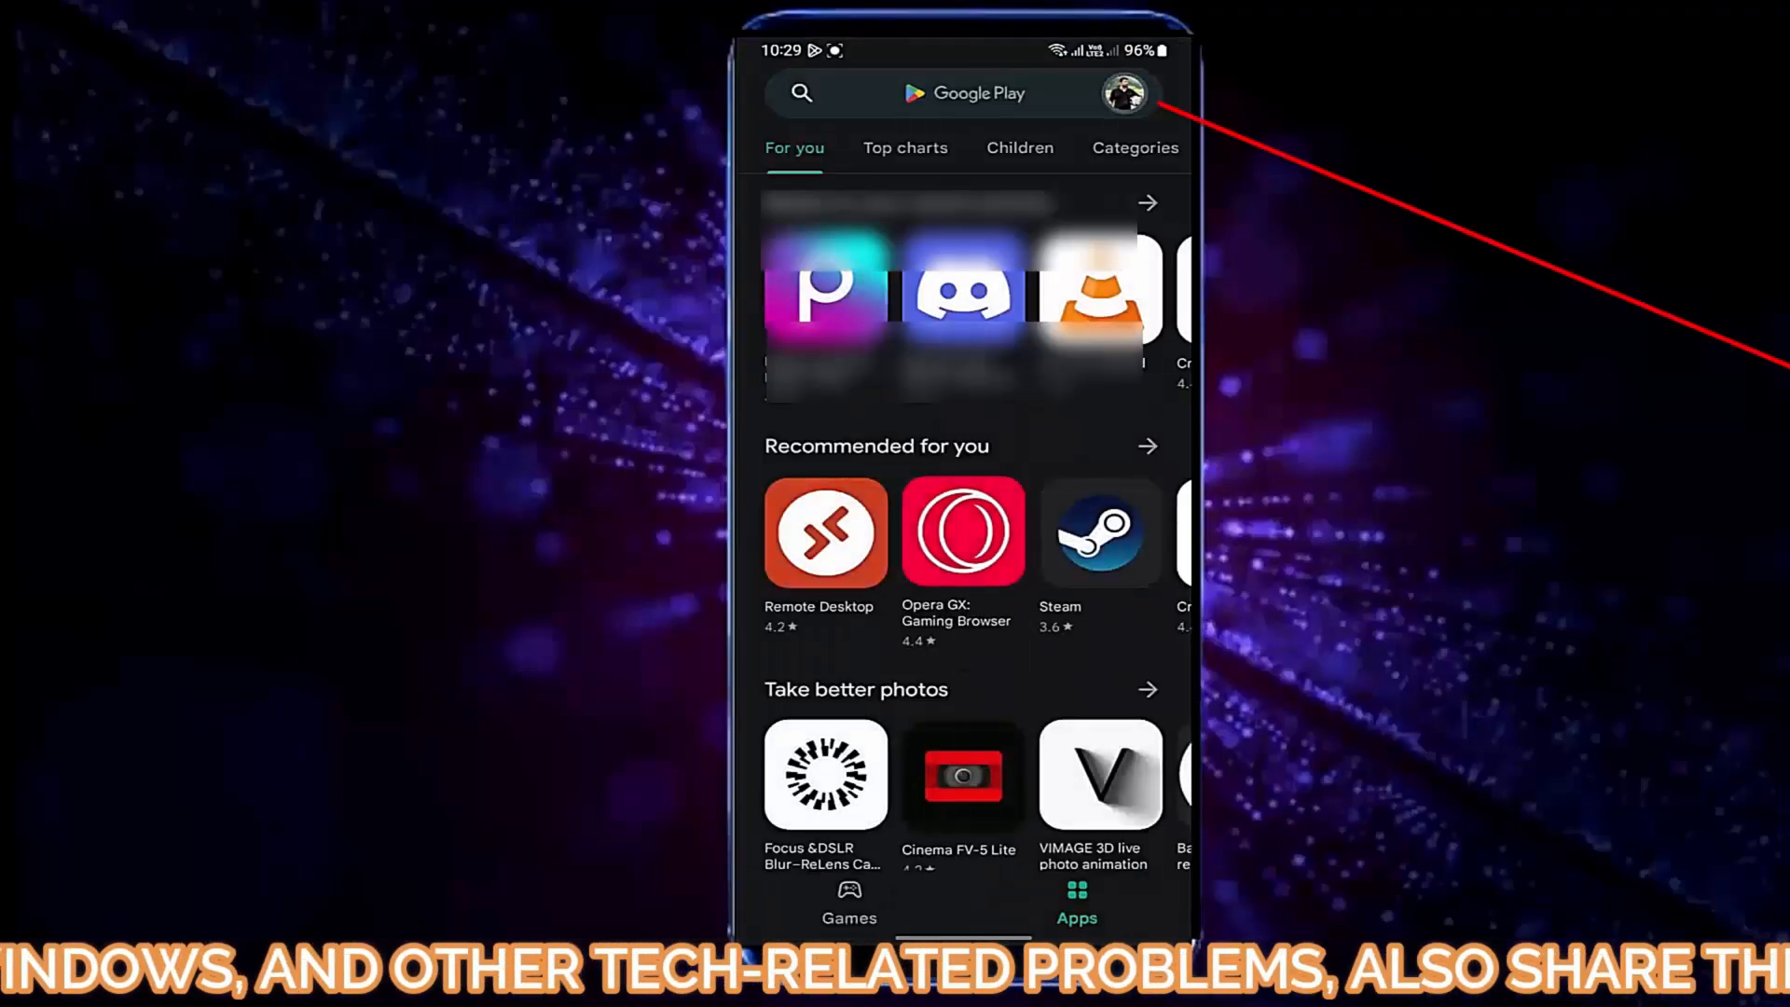
{"action": "left_click", "coordinate": [1124, 93]}
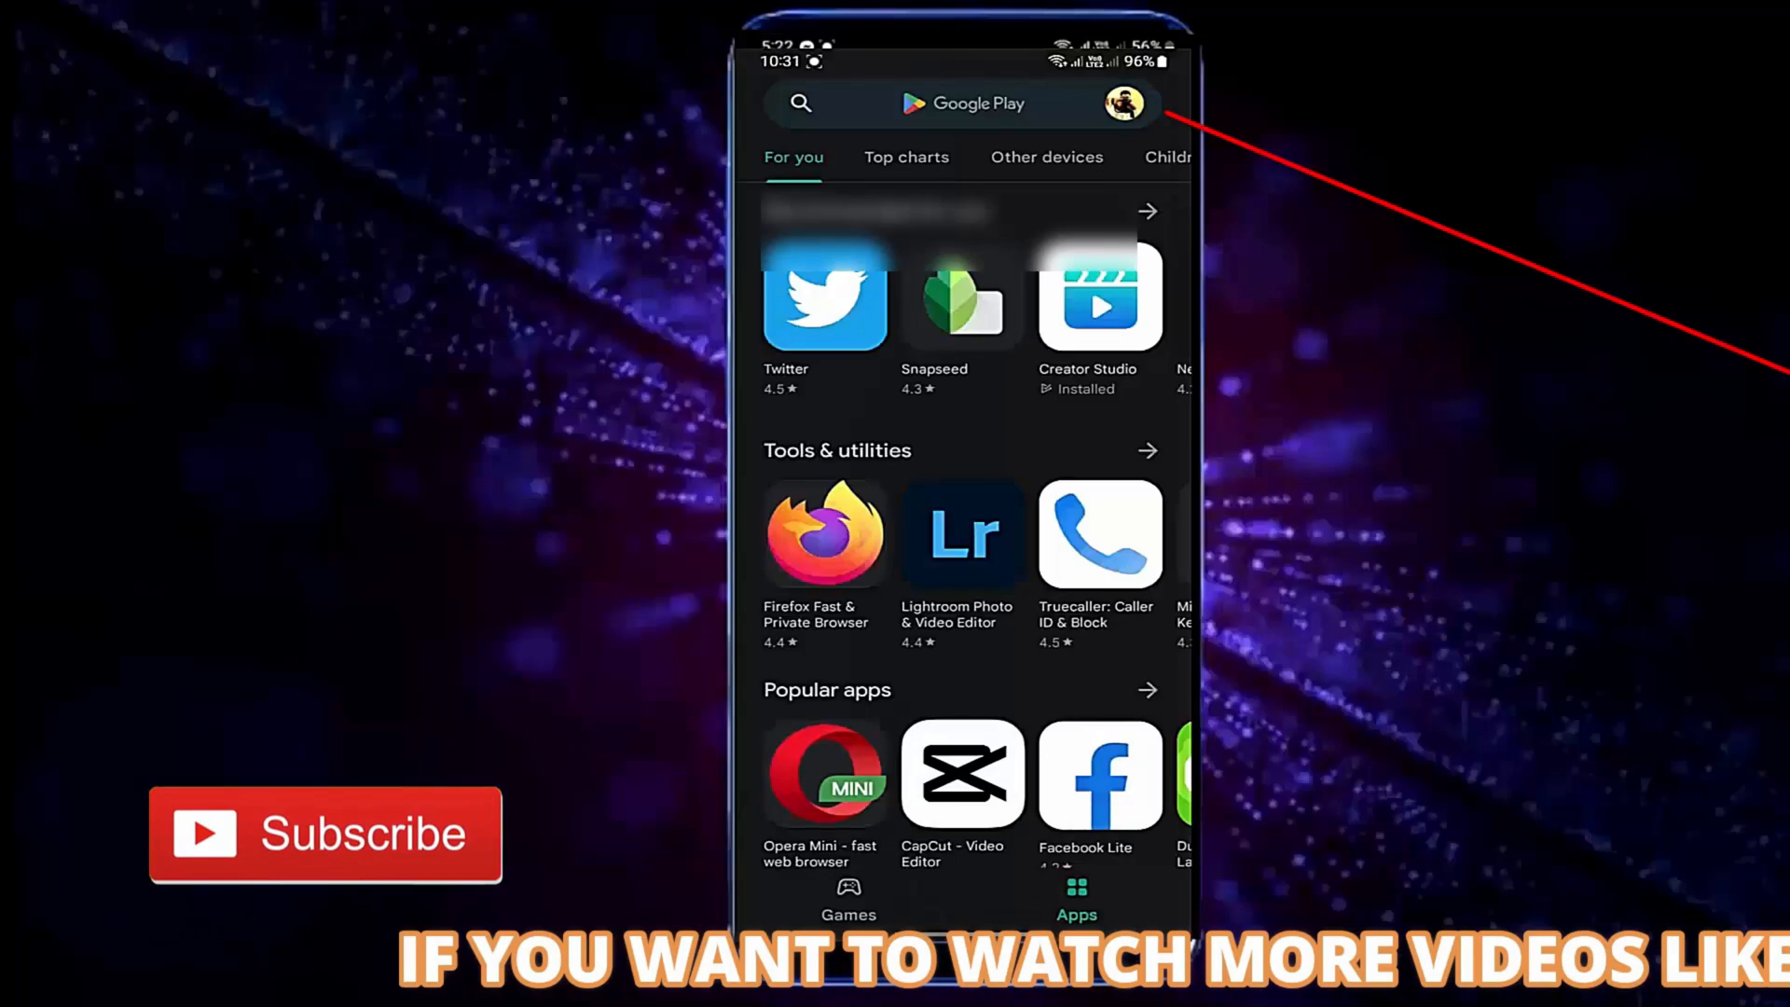
- Show the Installed apps in My apps & games and bring up the storage list for removal
{"action": "left_click", "coordinate": [1128, 103]}
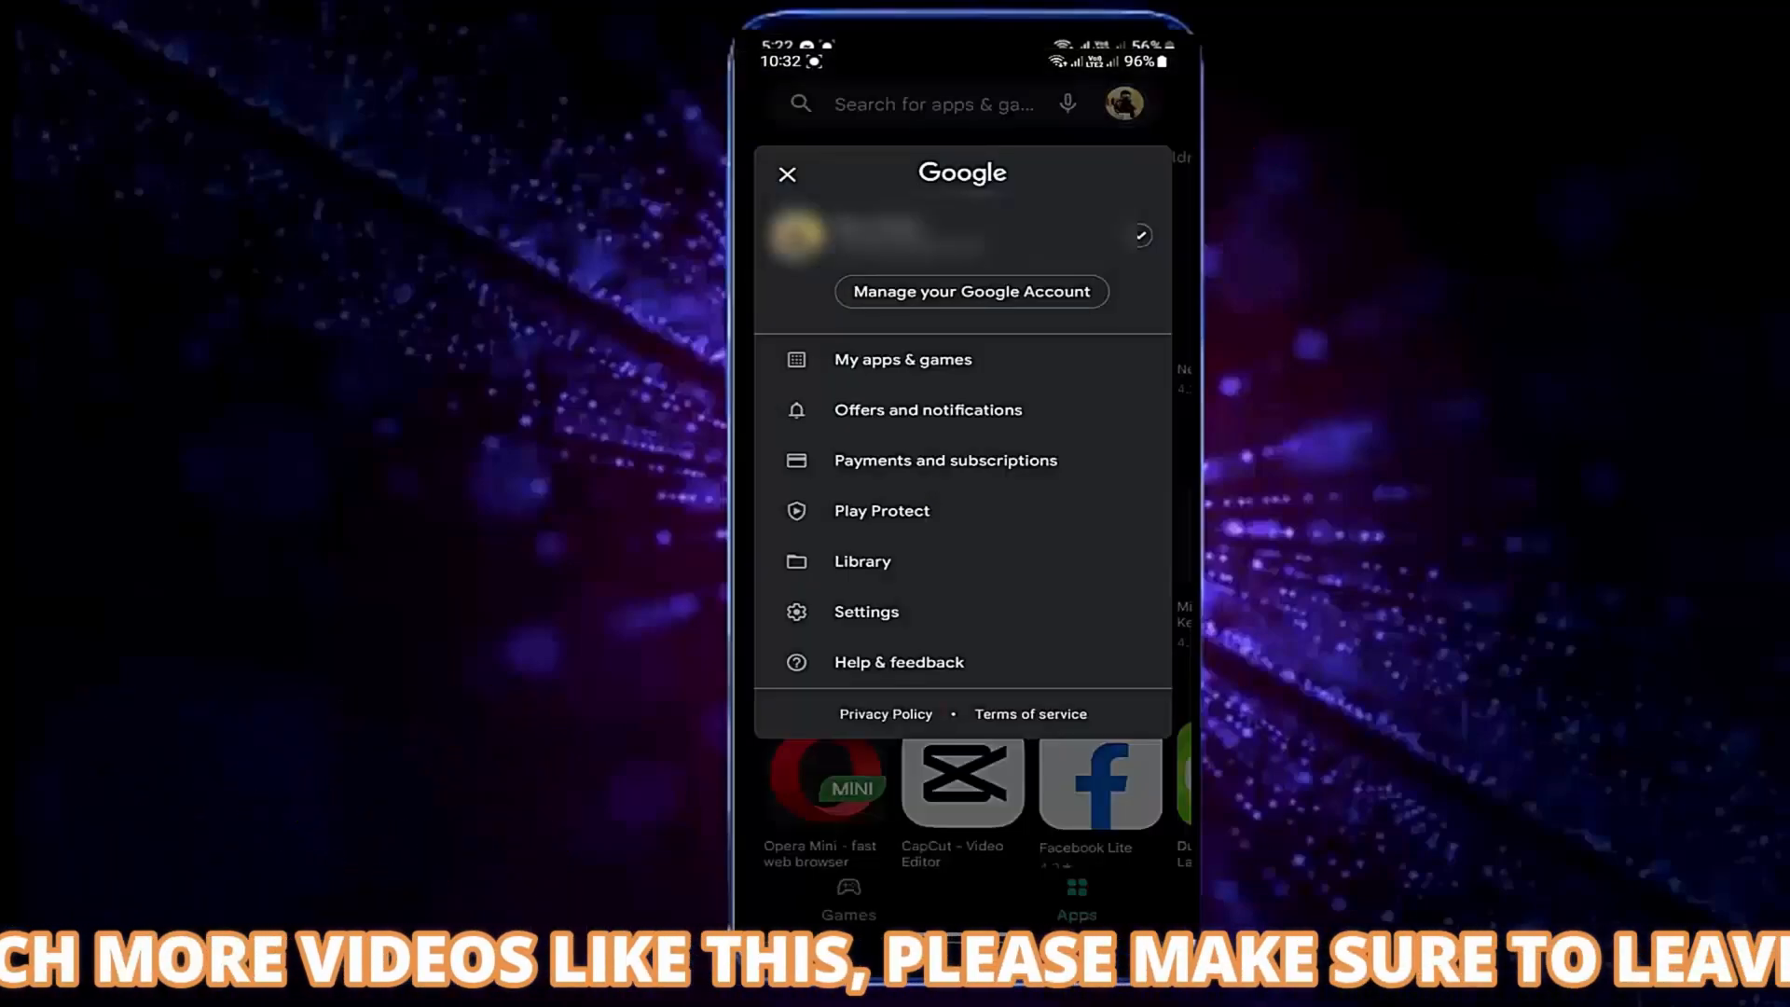
{"action": "left_click", "coordinate": [901, 359]}
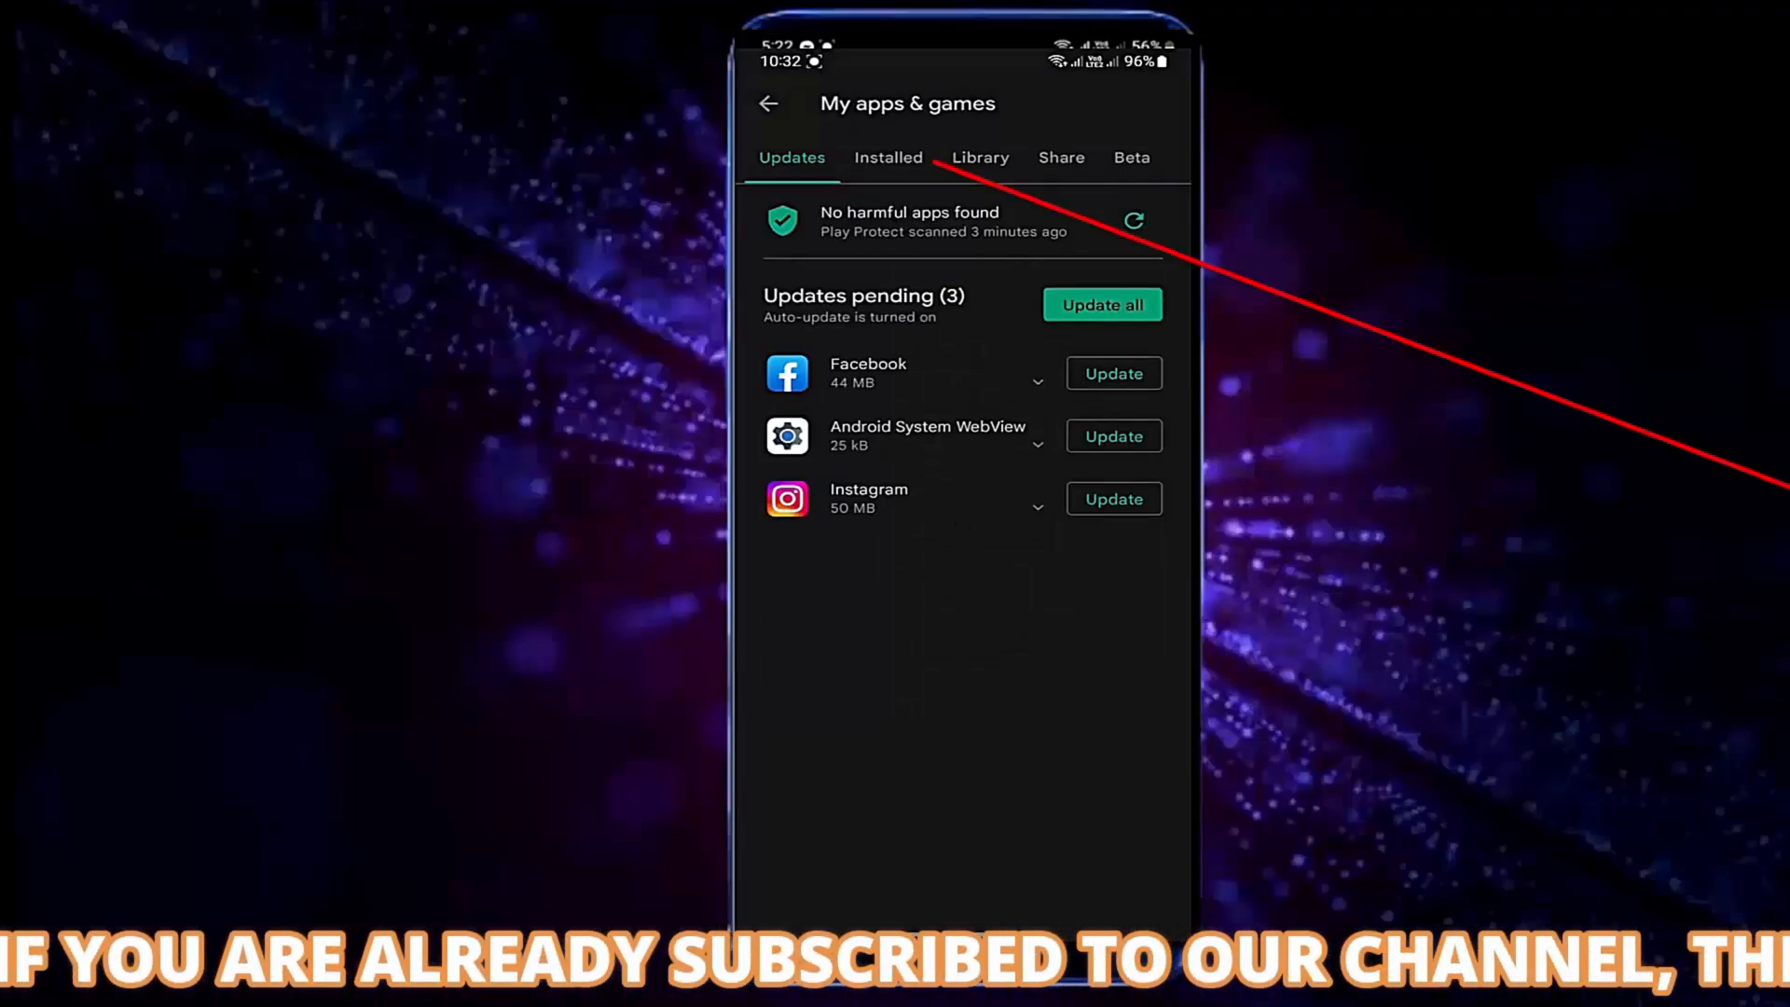
{"action": "left_click", "coordinate": [888, 157]}
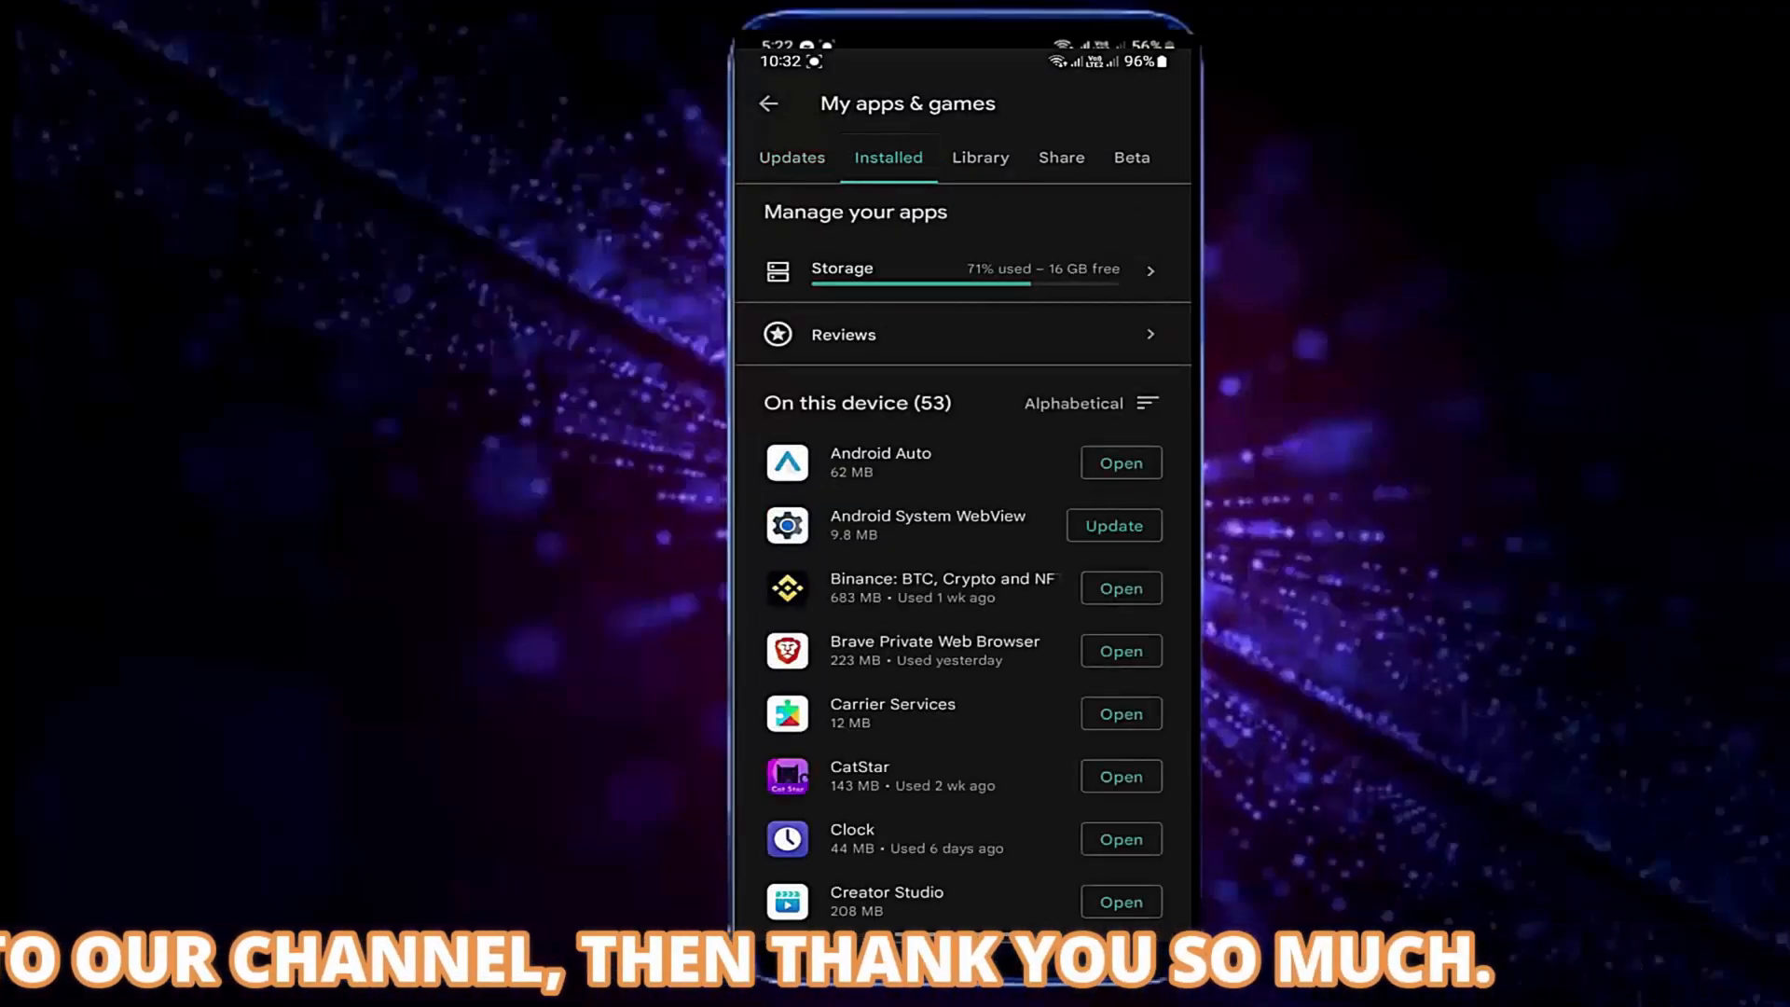
{"action": "left_click", "coordinate": [959, 268]}
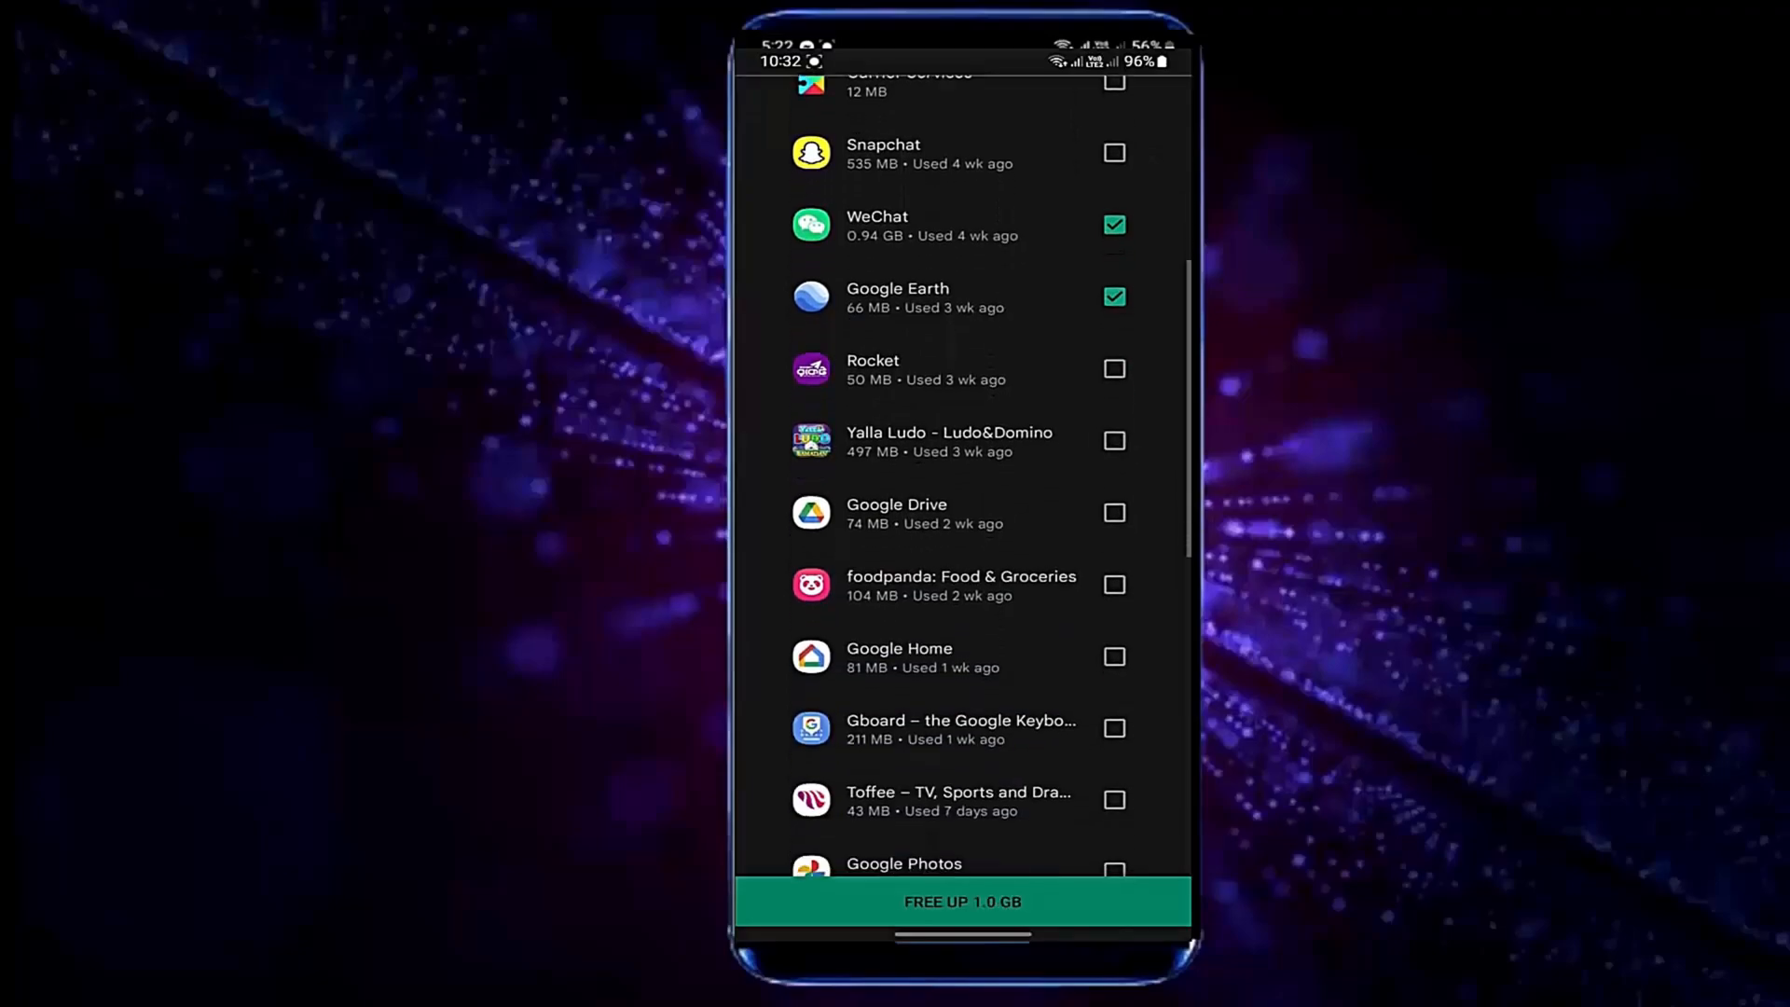
- Uninstall the checked WeChat, Google Earth and Yalla Ludo, freeing 1.5 GB
{"action": "scroll", "scroll_direction": "down", "scroll_amount": 3}
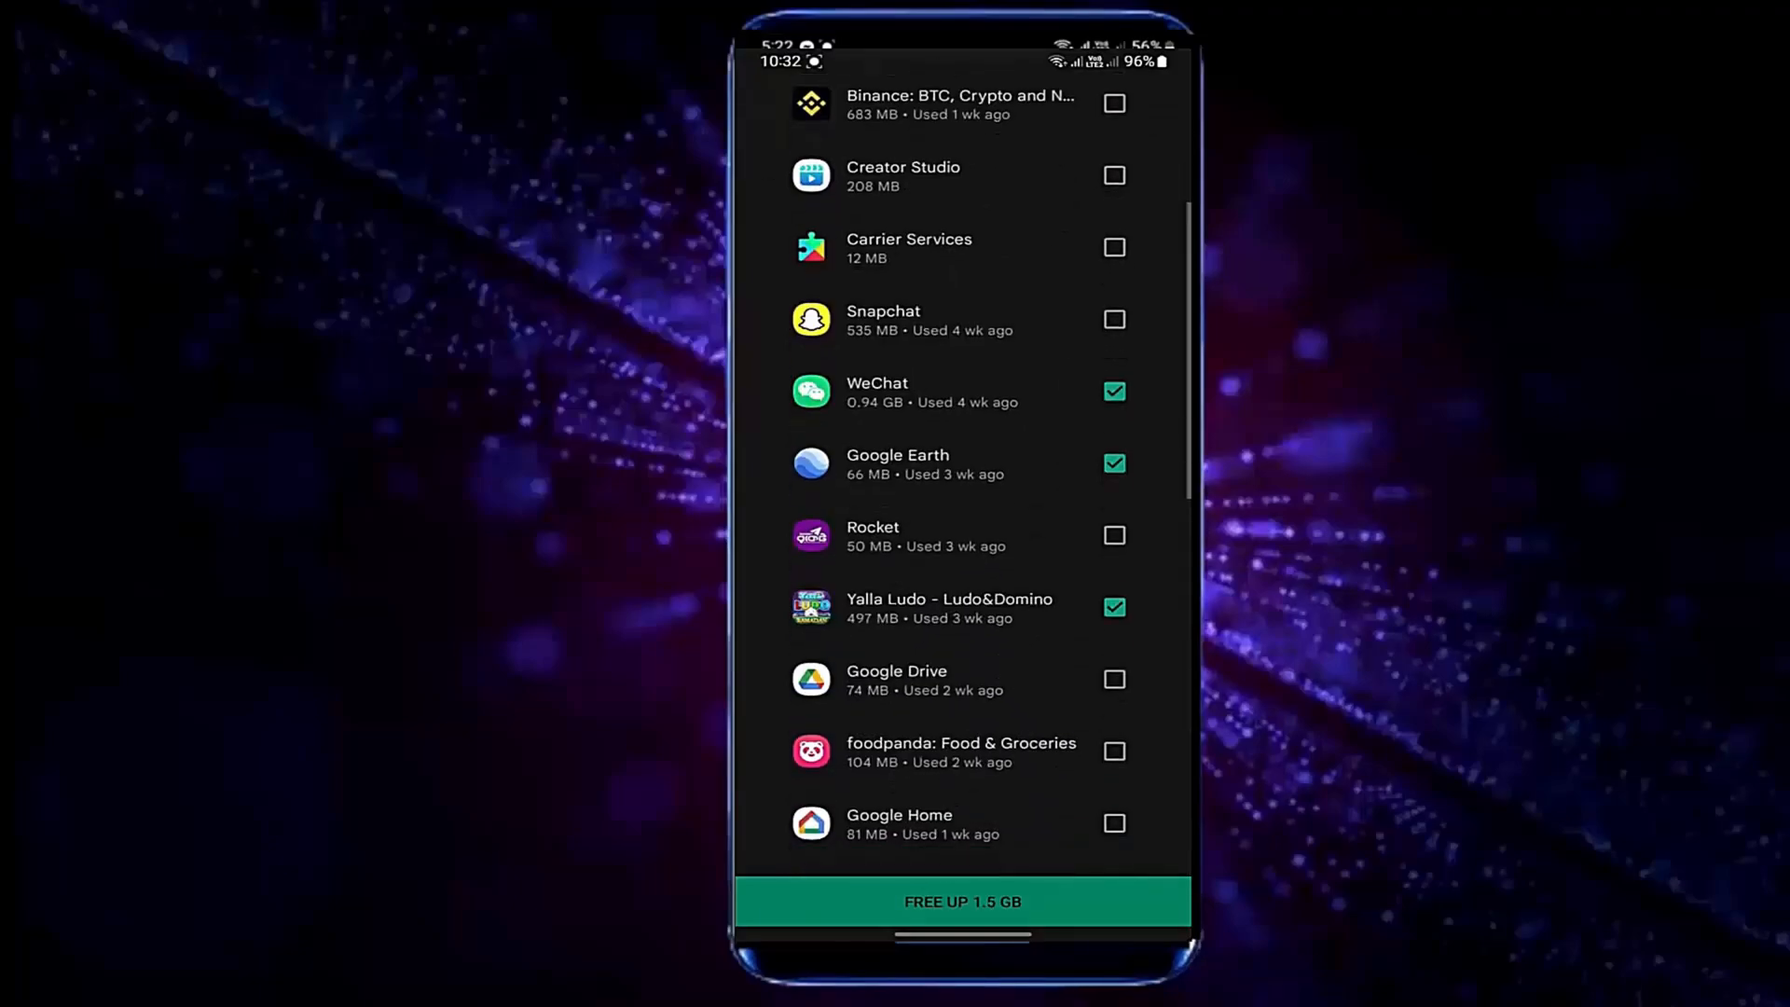
{"action": "left_click", "coordinate": [961, 902]}
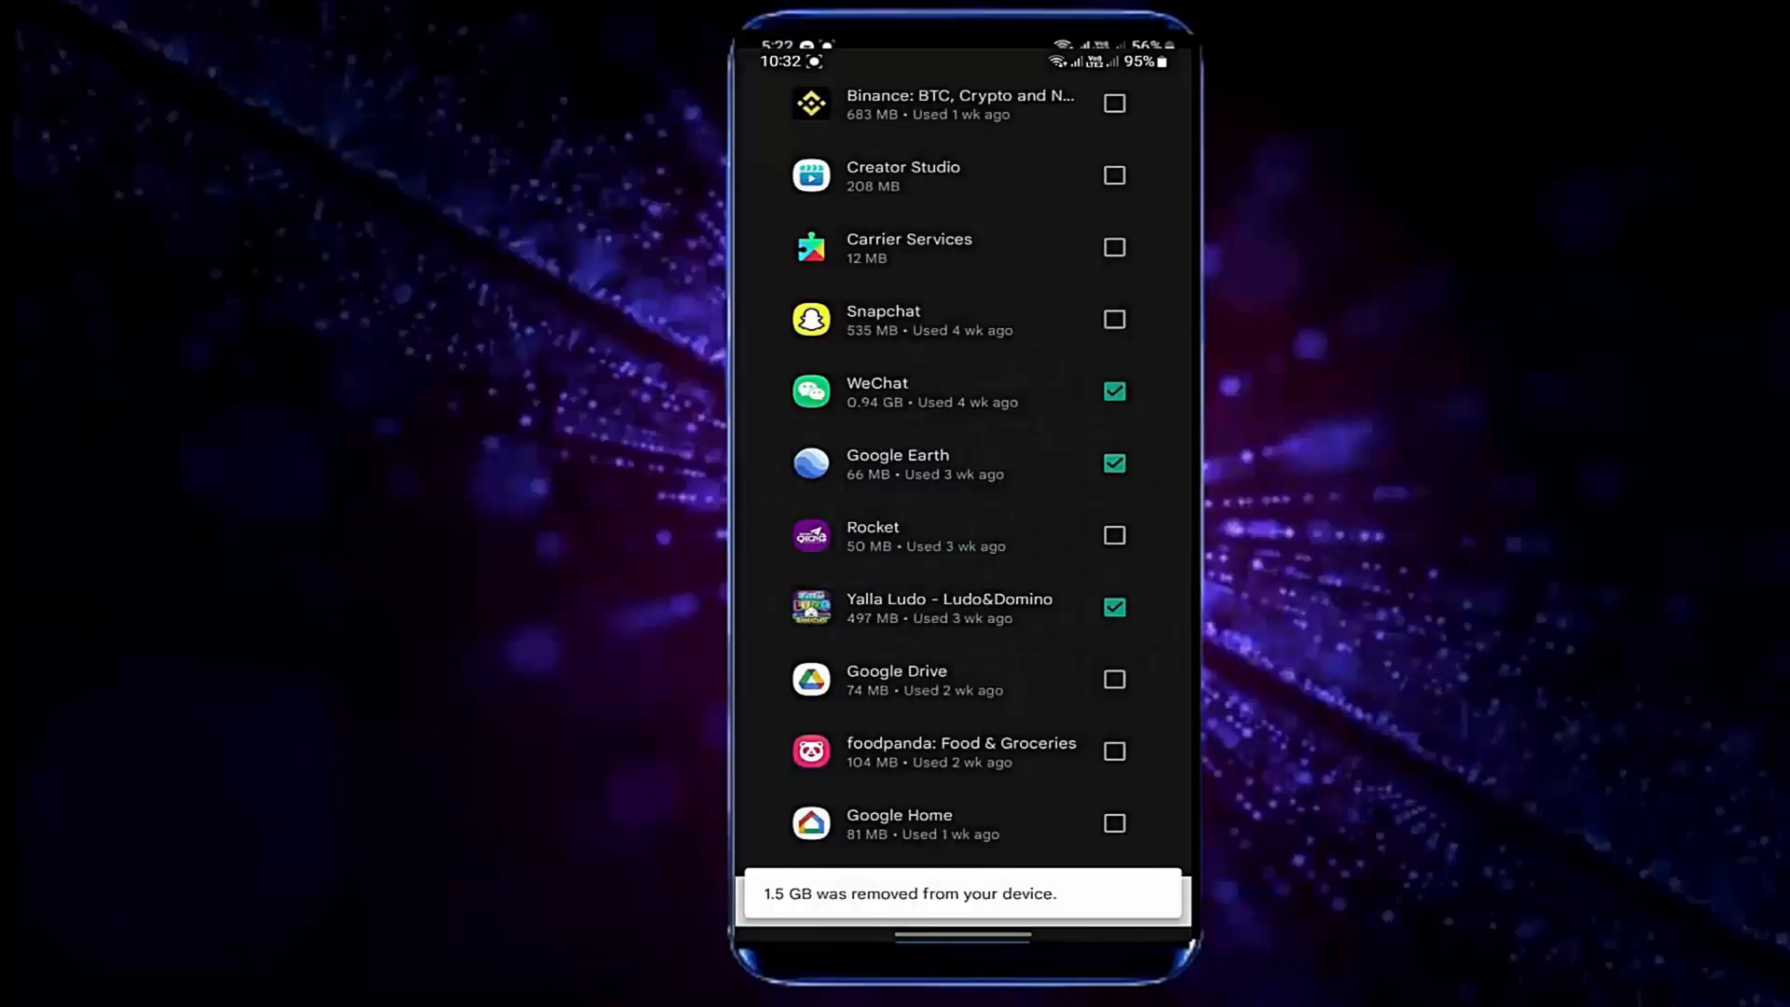